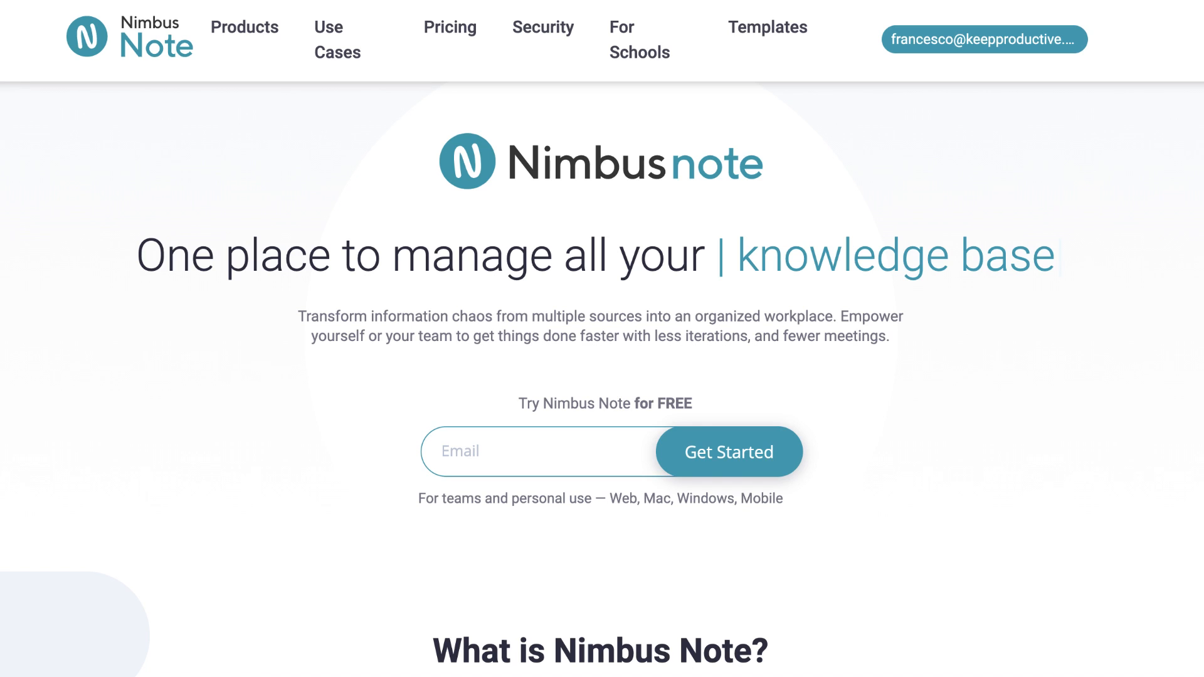
scroll("down", 3)
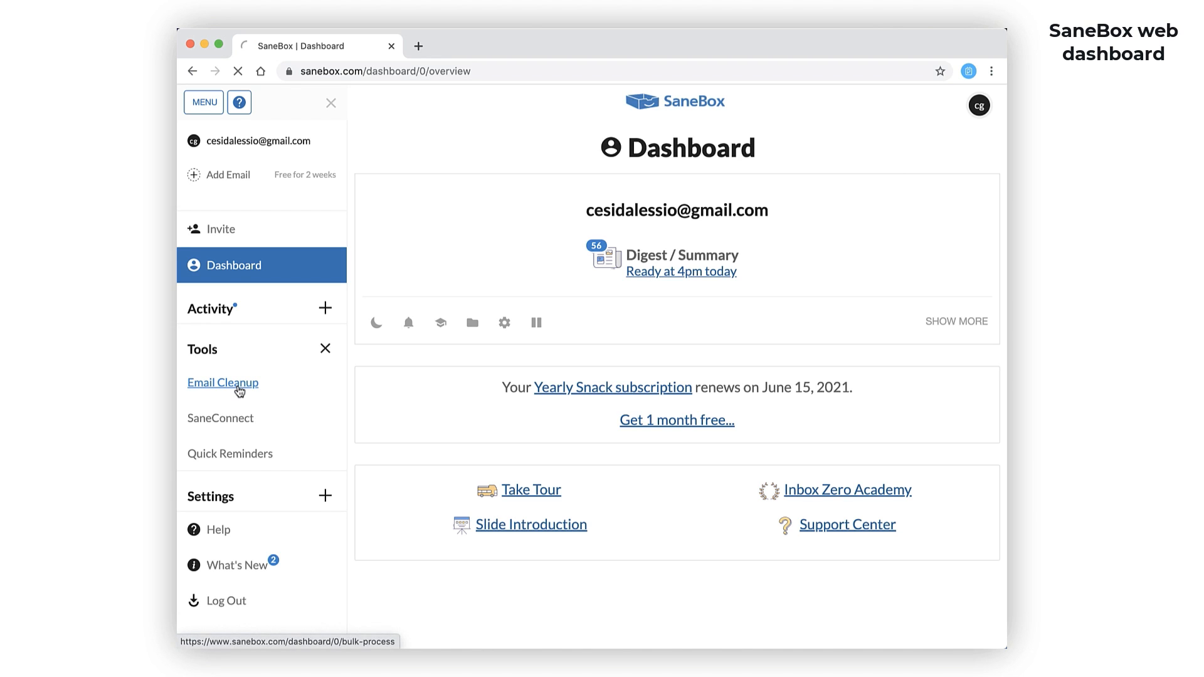
left_click(223, 382)
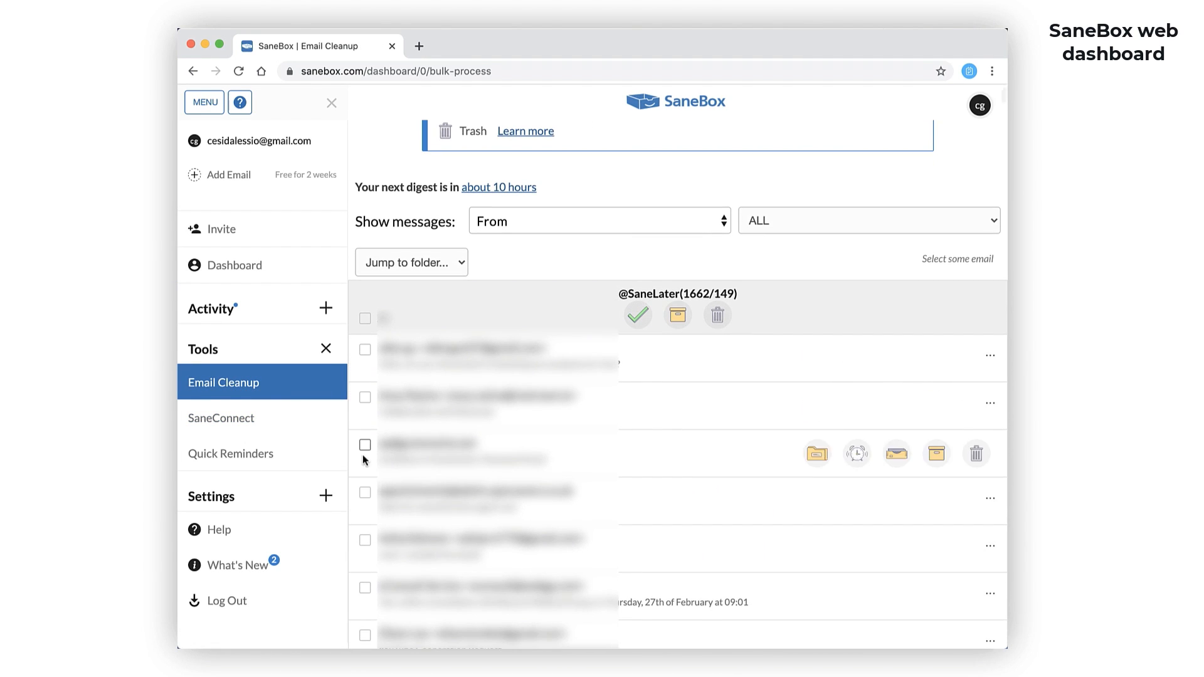
left_click(365, 492)
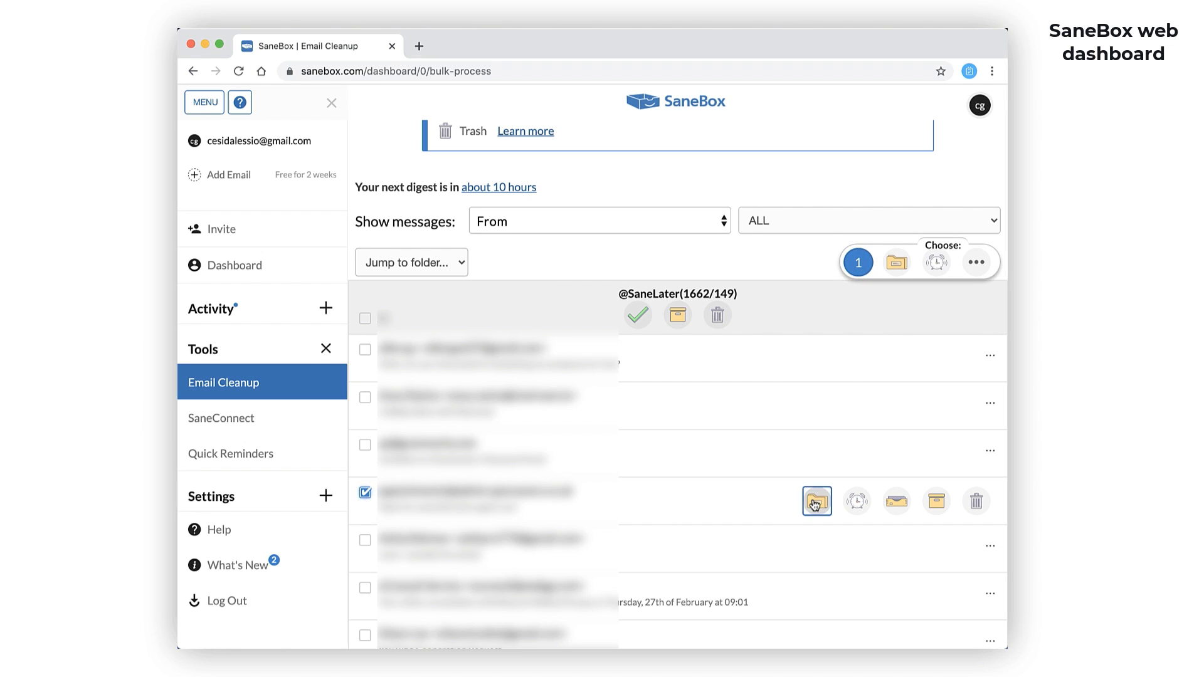
left_click(816, 501)
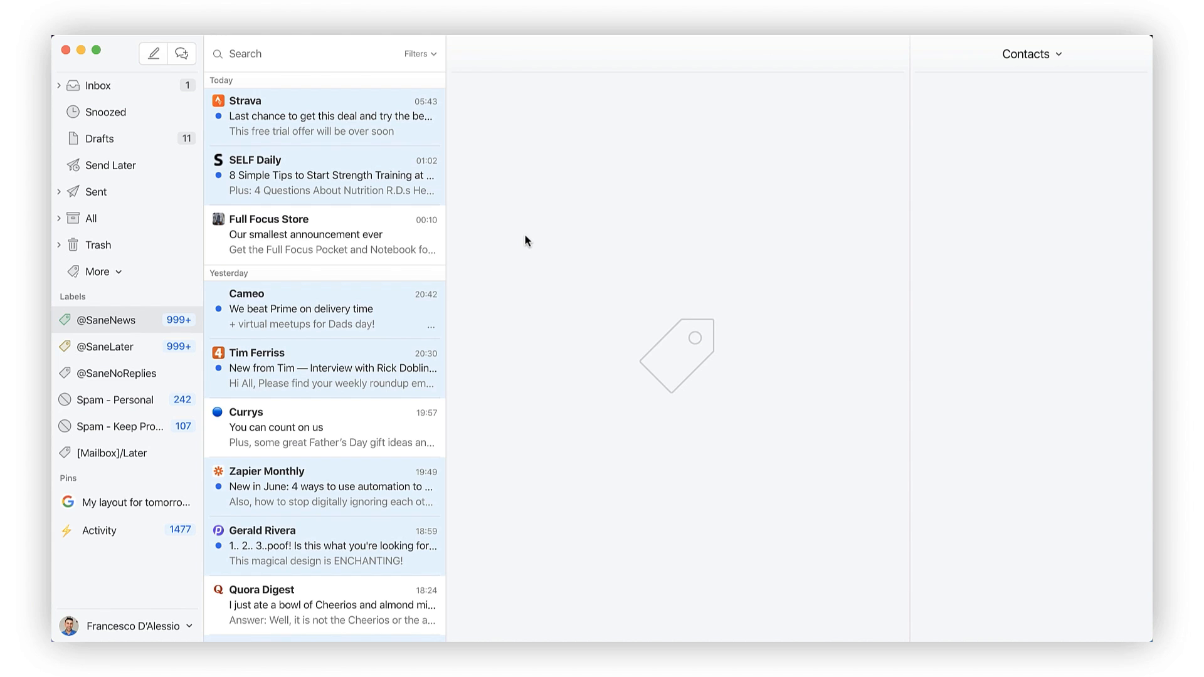
left_click(322, 234)
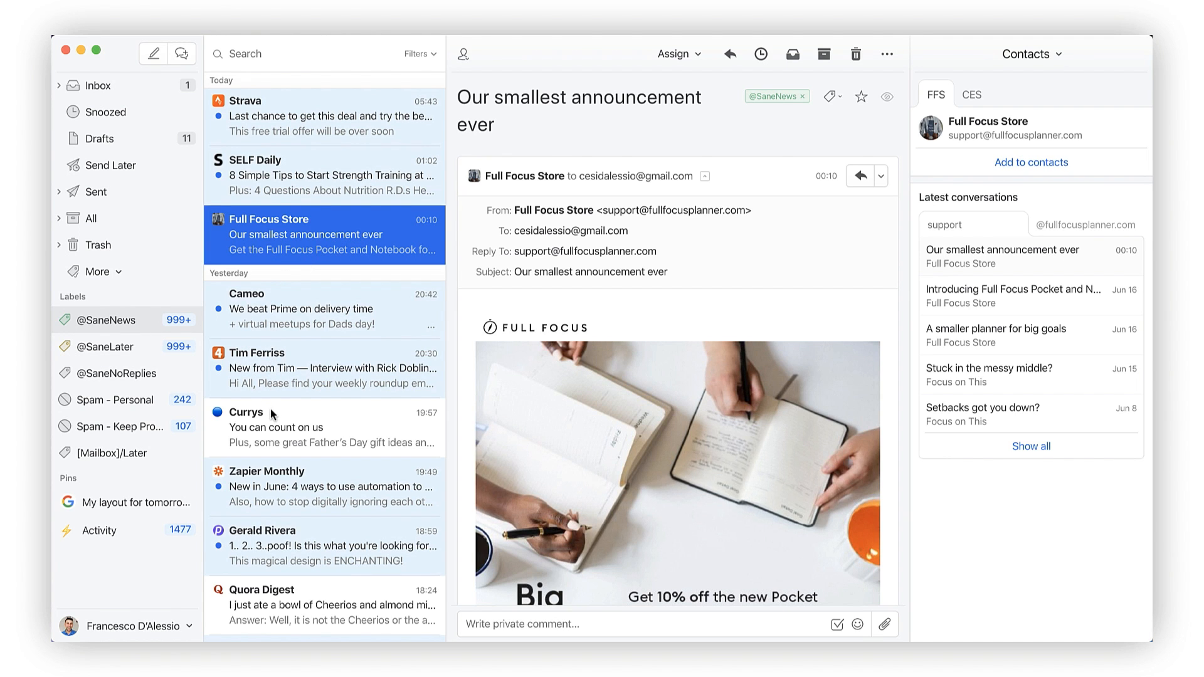
left_click(322, 427)
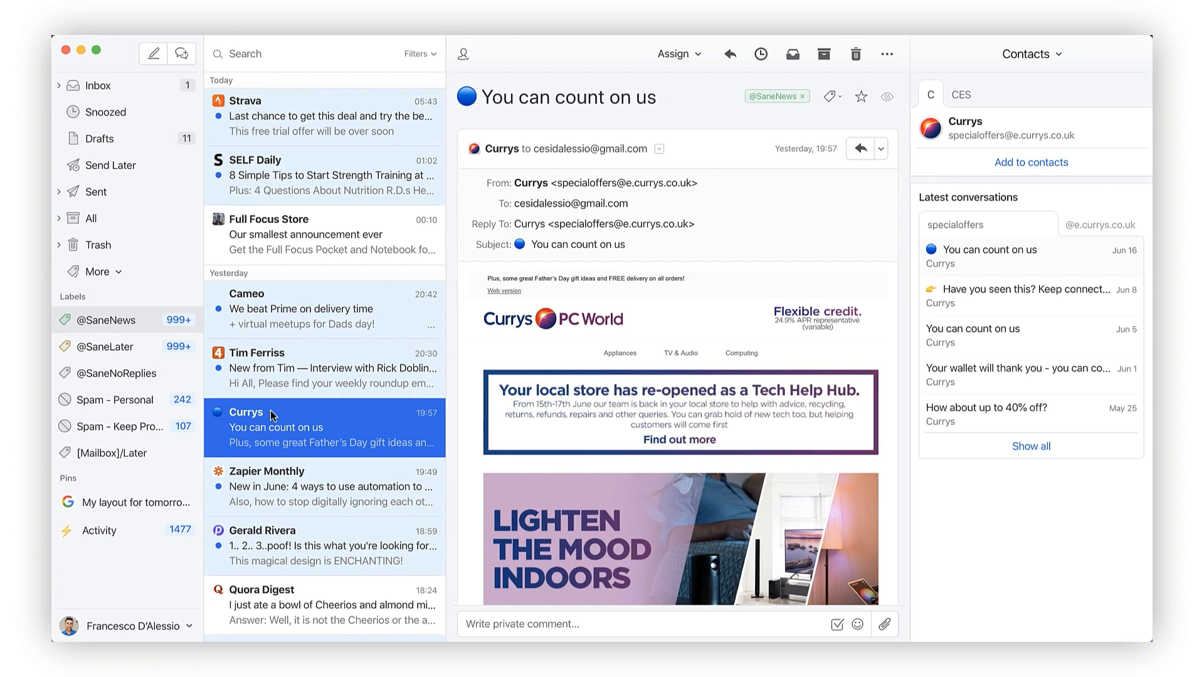
mouse_move(157, 339)
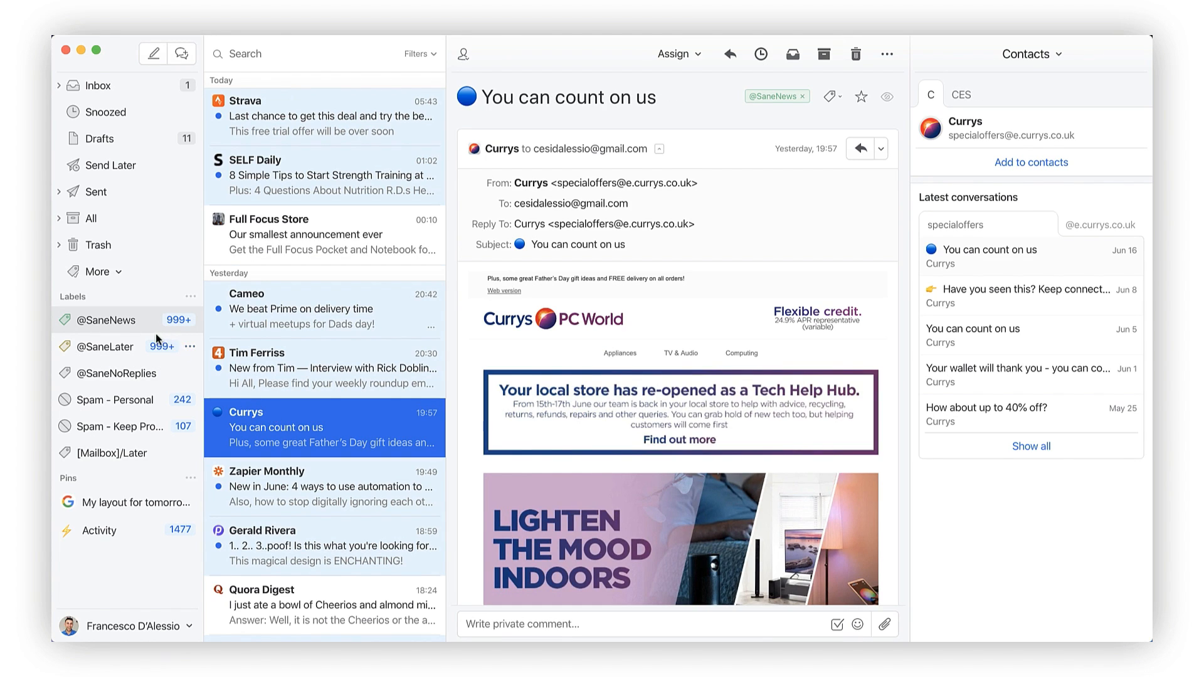
left_click(106, 346)
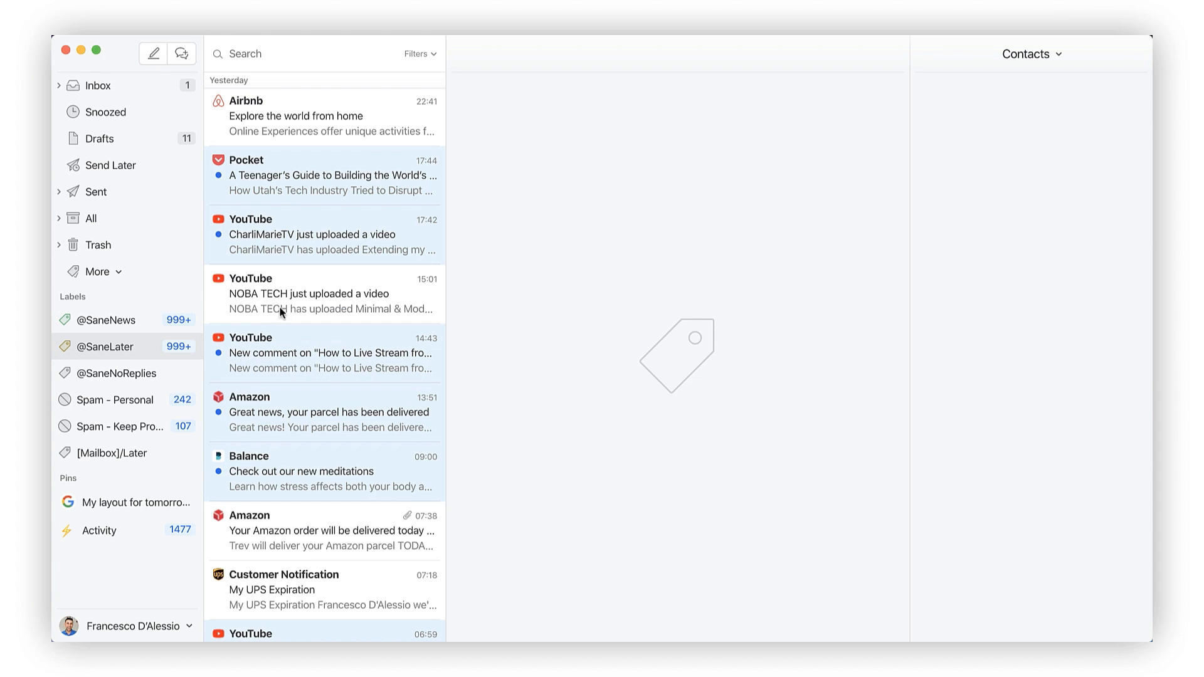
mouse_move(149, 387)
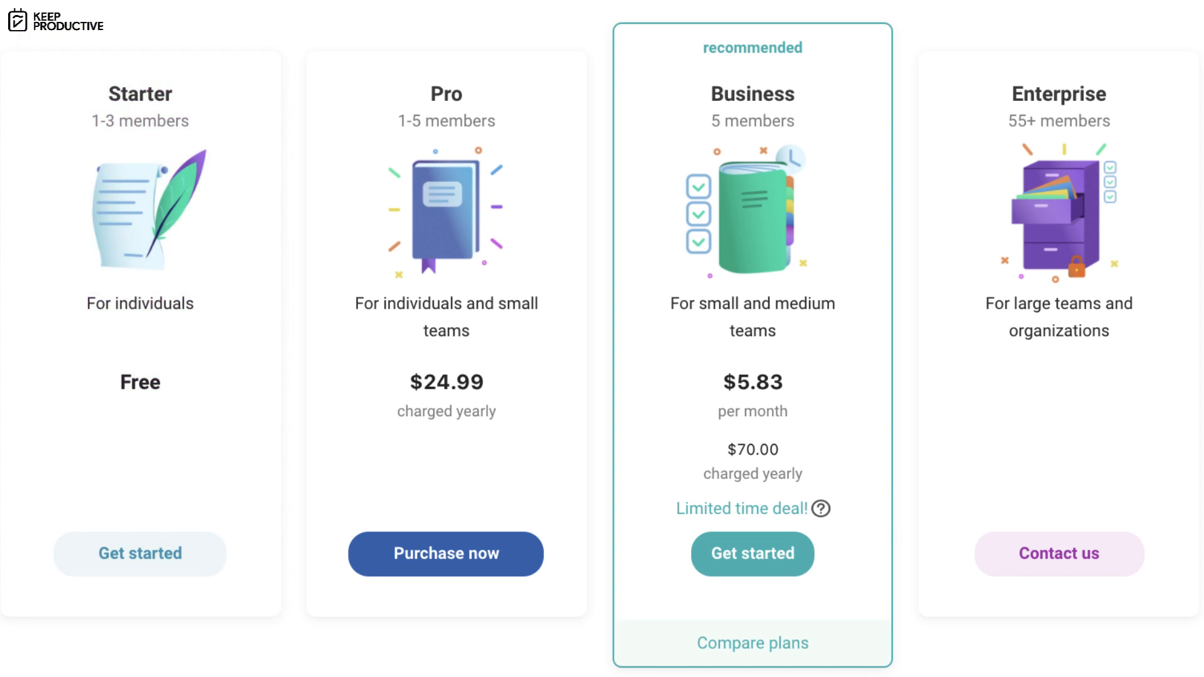
Step: Bring up Evernote's compare-plans page beside the two-device account limit
left_click(751, 643)
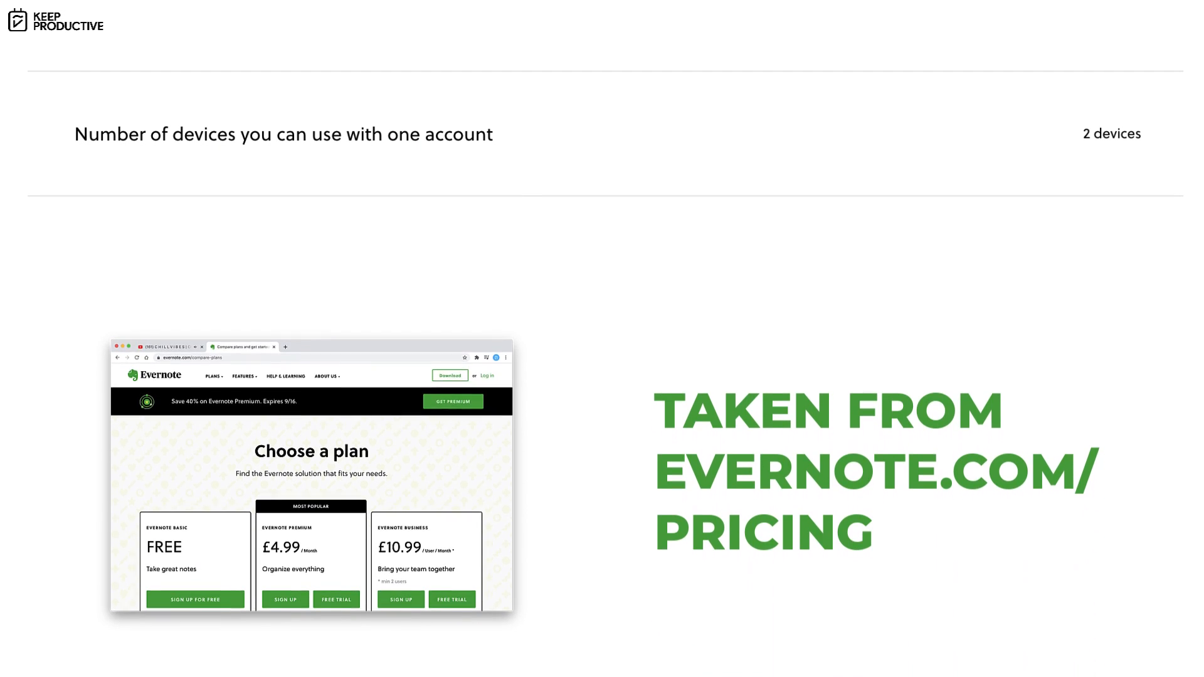
Step: Scroll through Evernote's free, Premium and Business pricing tiers
scroll("down", 3)
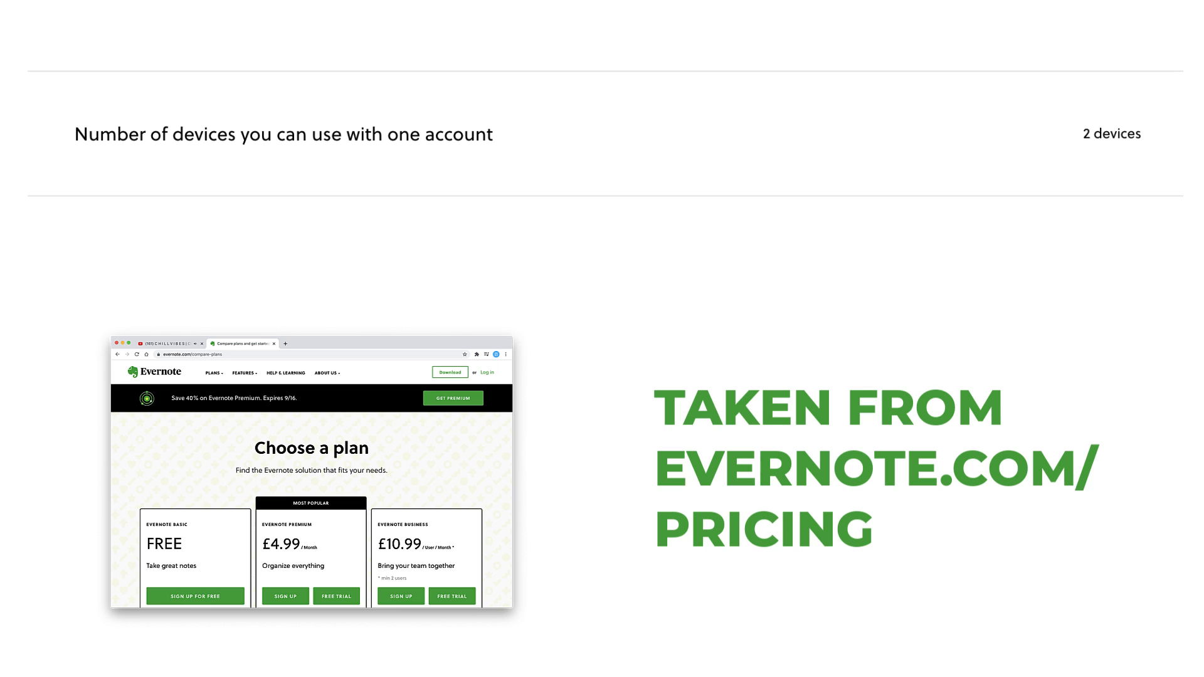
scroll("down", 3)
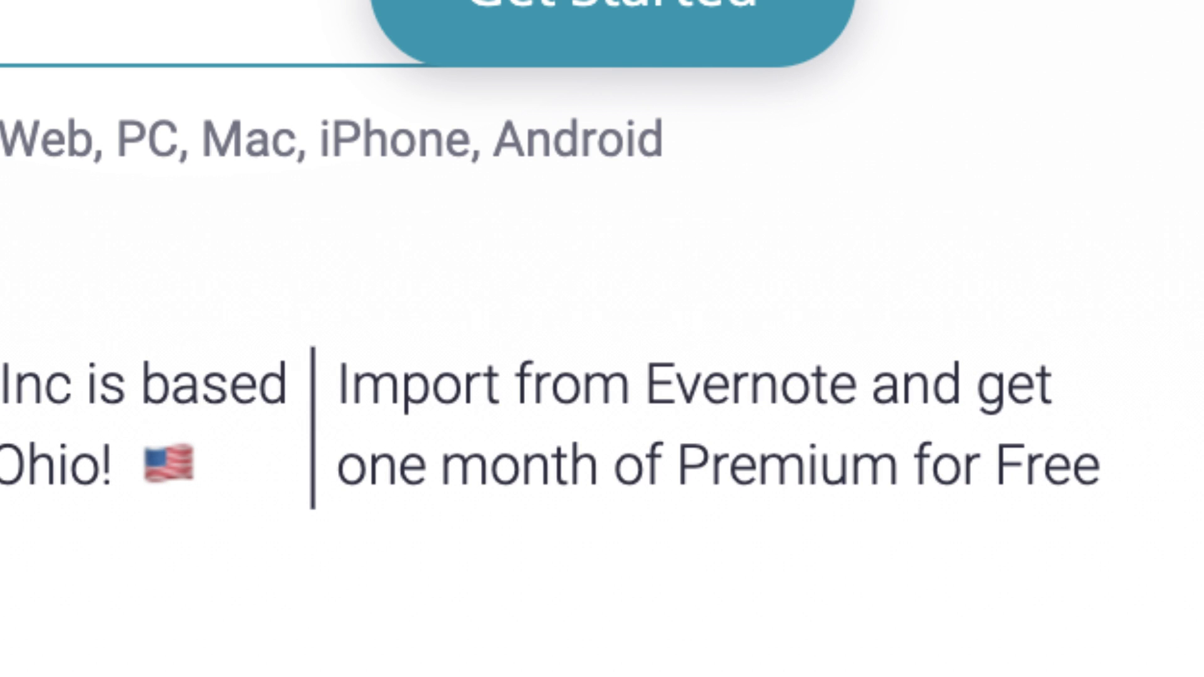
scroll("down", 3)
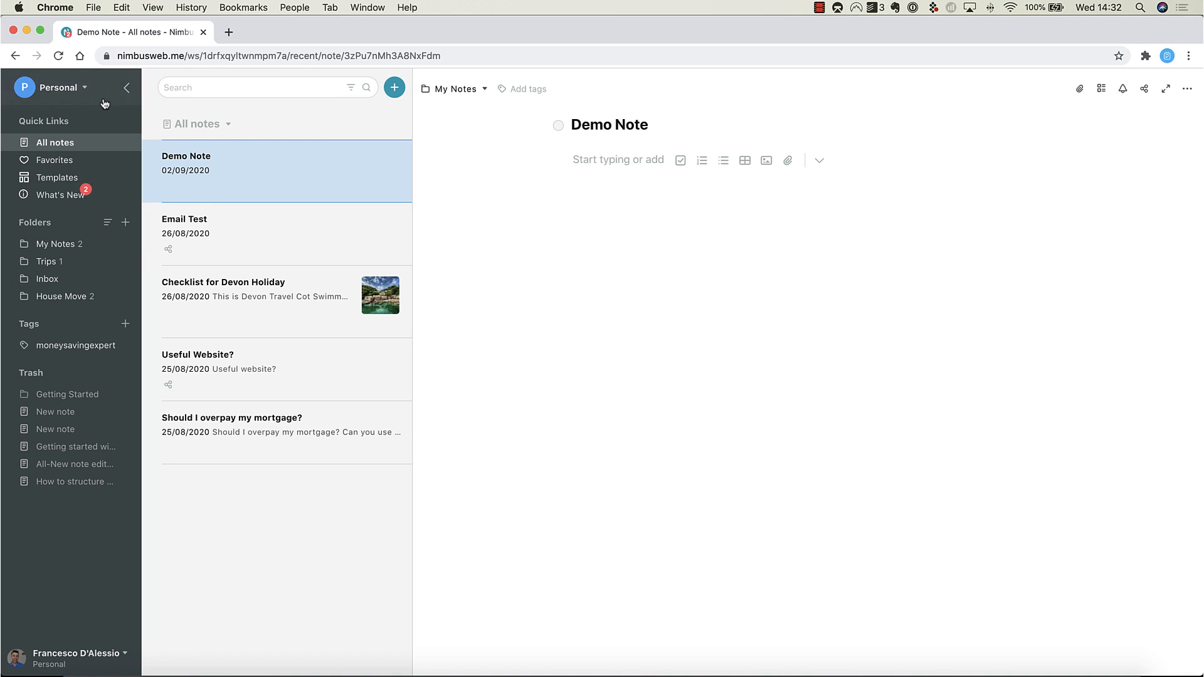
Step: Start a new email with the subject 'Idea for New Journal'
left_click(58, 87)
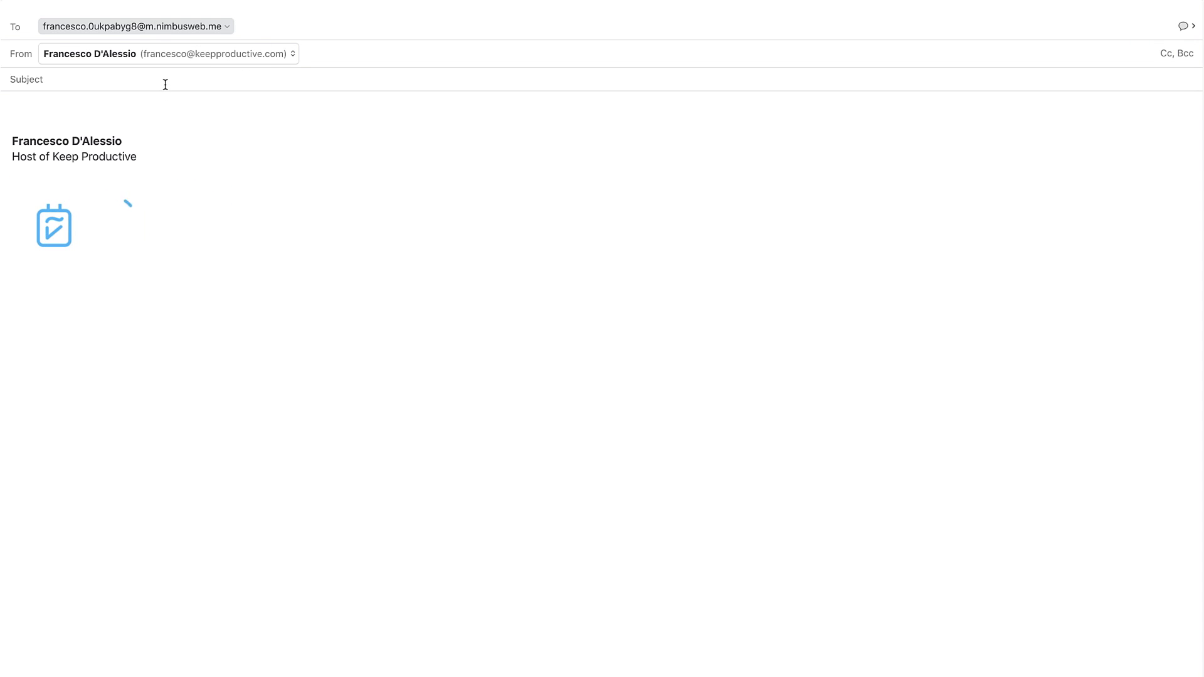
type("Idea for New Journal")
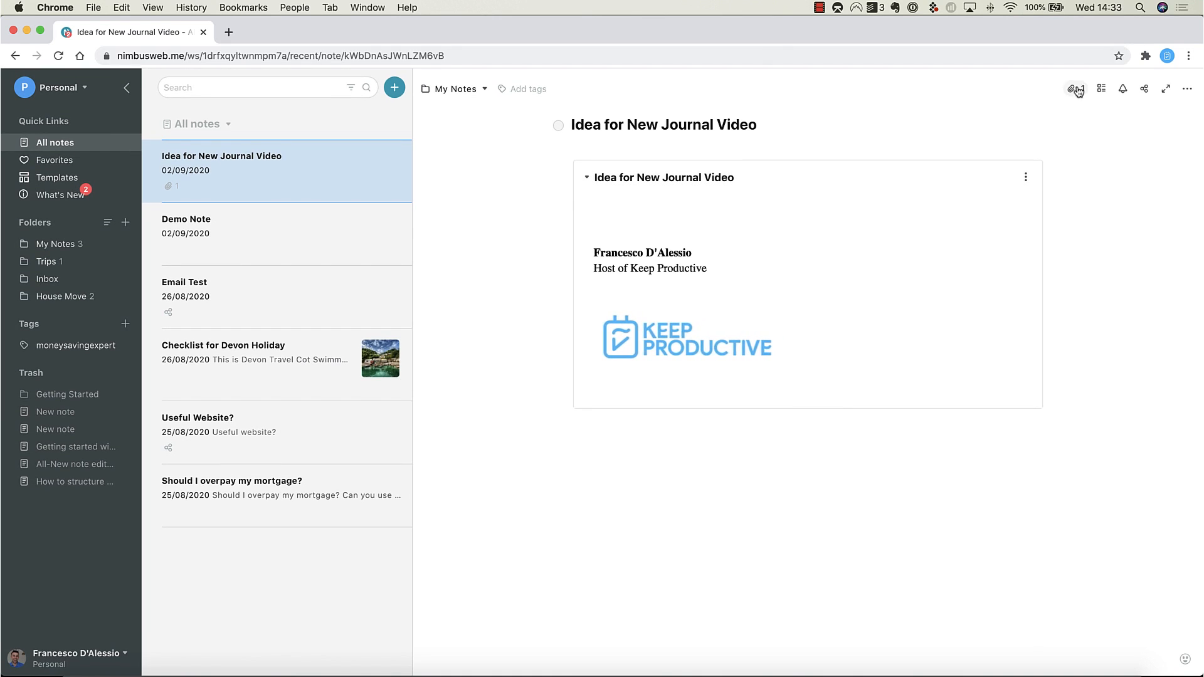
Step: Reveal the note's attachments and open the options menu for Brief for M….png
left_click(1075, 89)
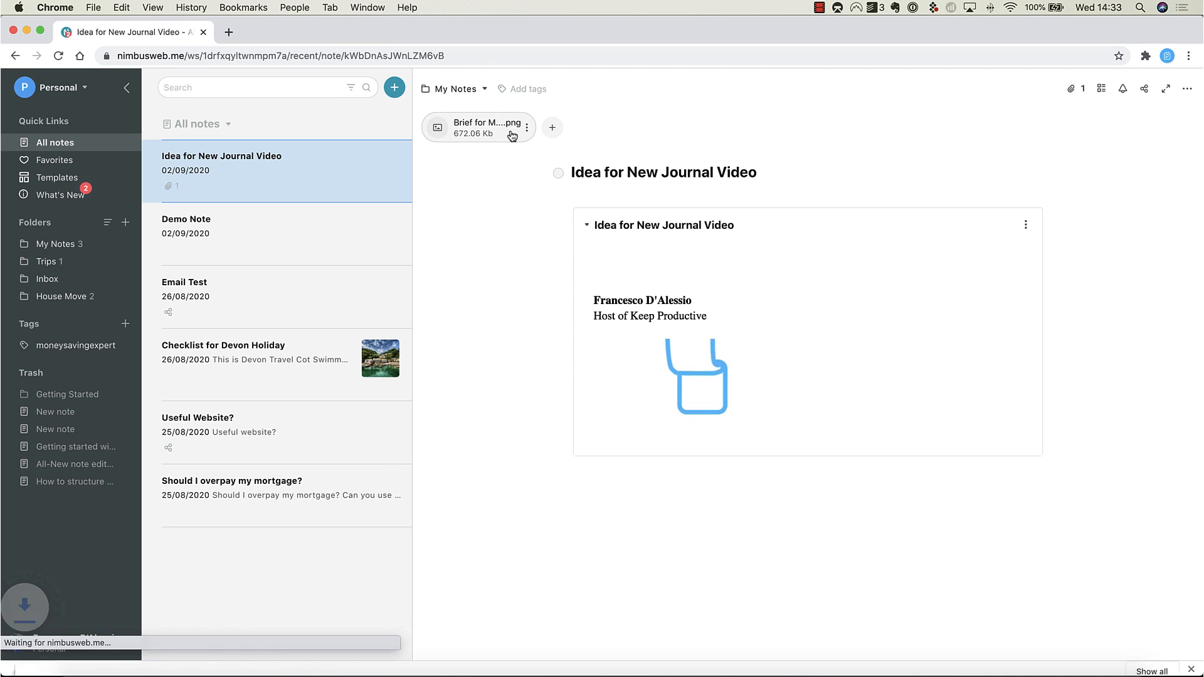
left_click(527, 126)
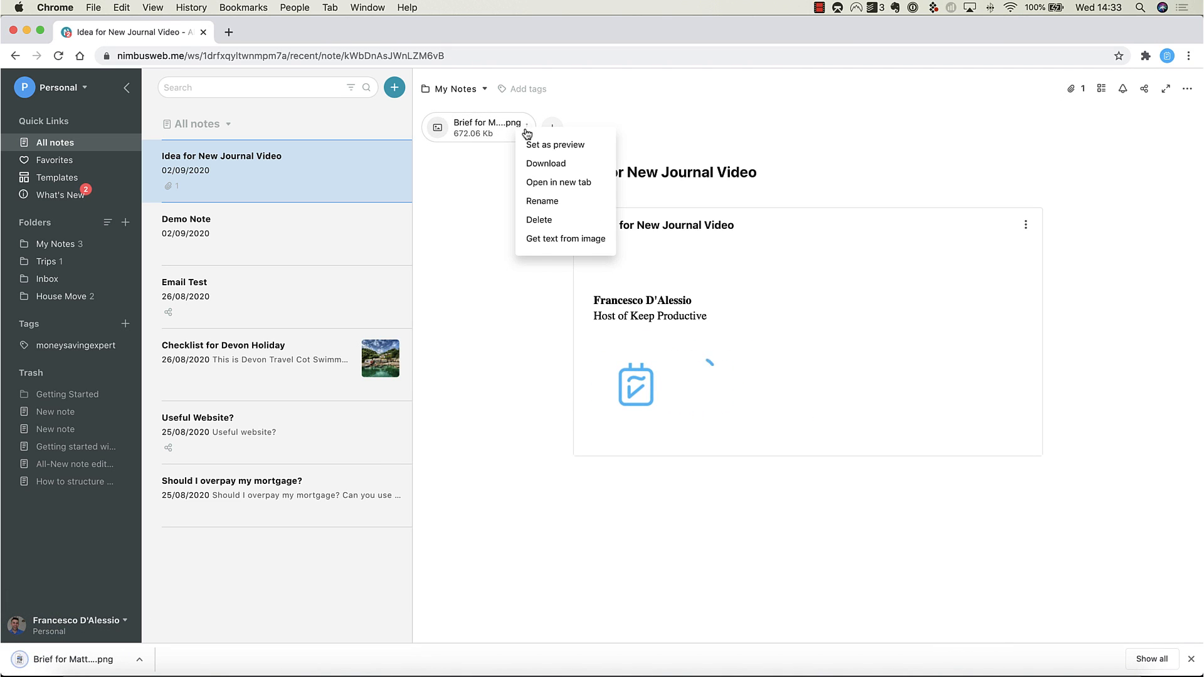
mouse_move(565, 144)
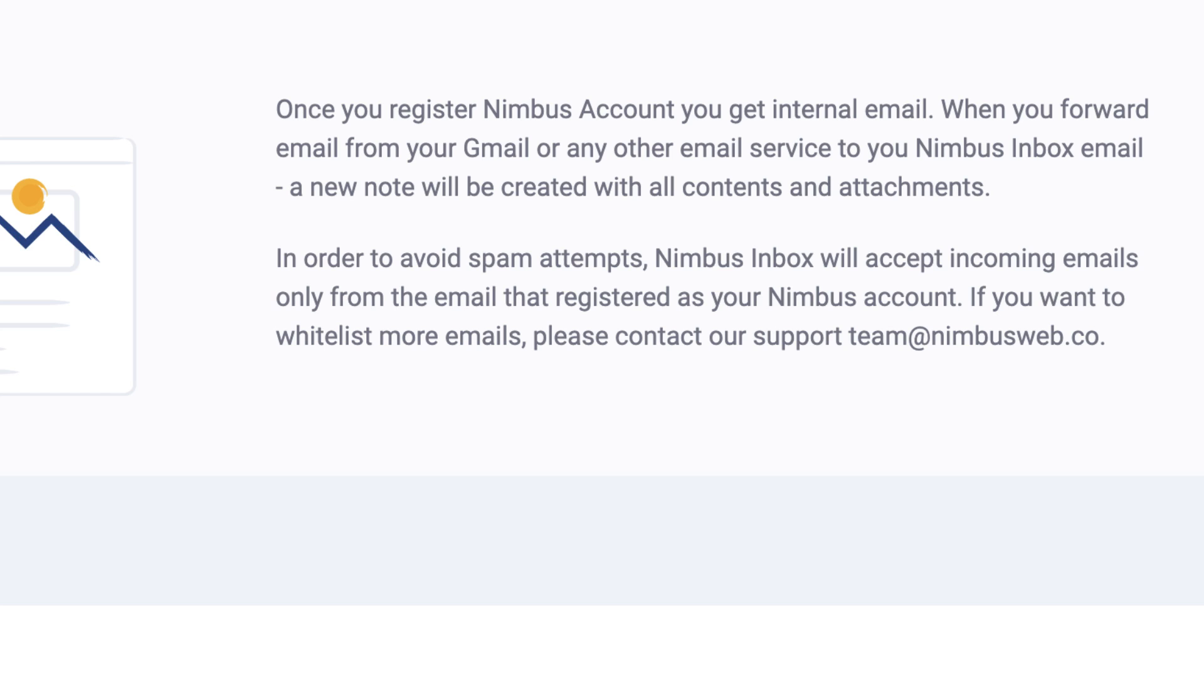
Step: Open the Nimbus pricing page listing Personal Solo, Personal Combo and Business plans
left_click(218, 37)
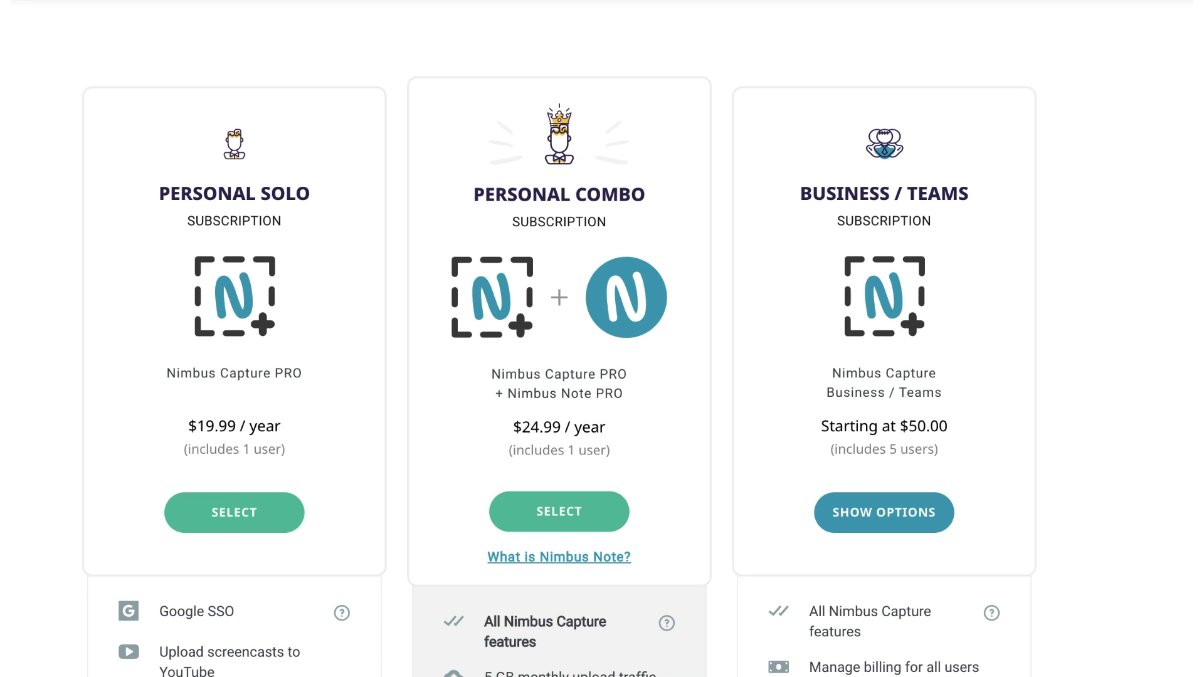
Step: Switch to the Protocol digital calendars article and launch the Nimbus Clipper on it
left_click(296, 32)
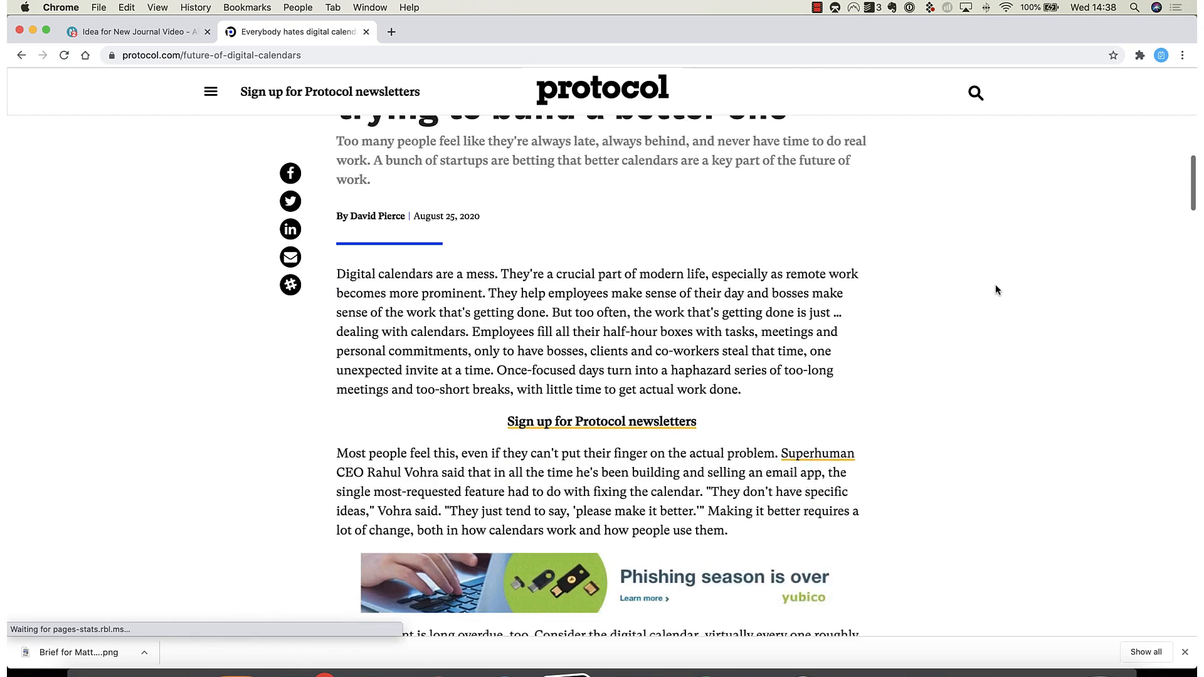
scroll("down", 3)
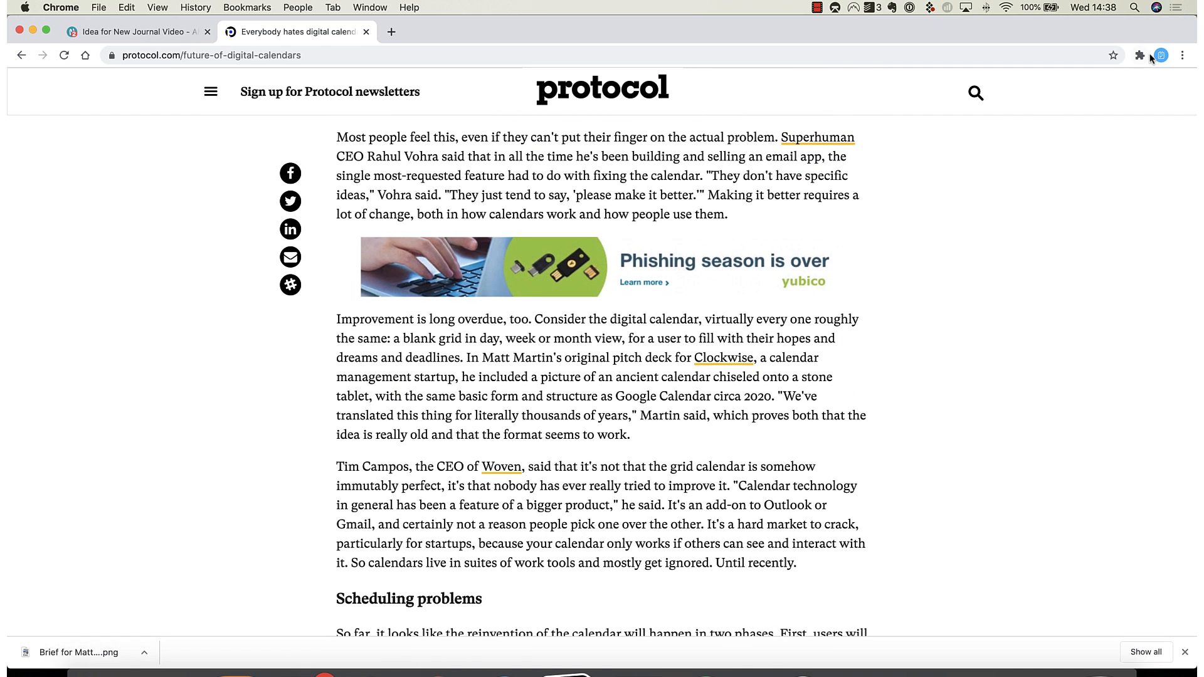
left_click(1139, 56)
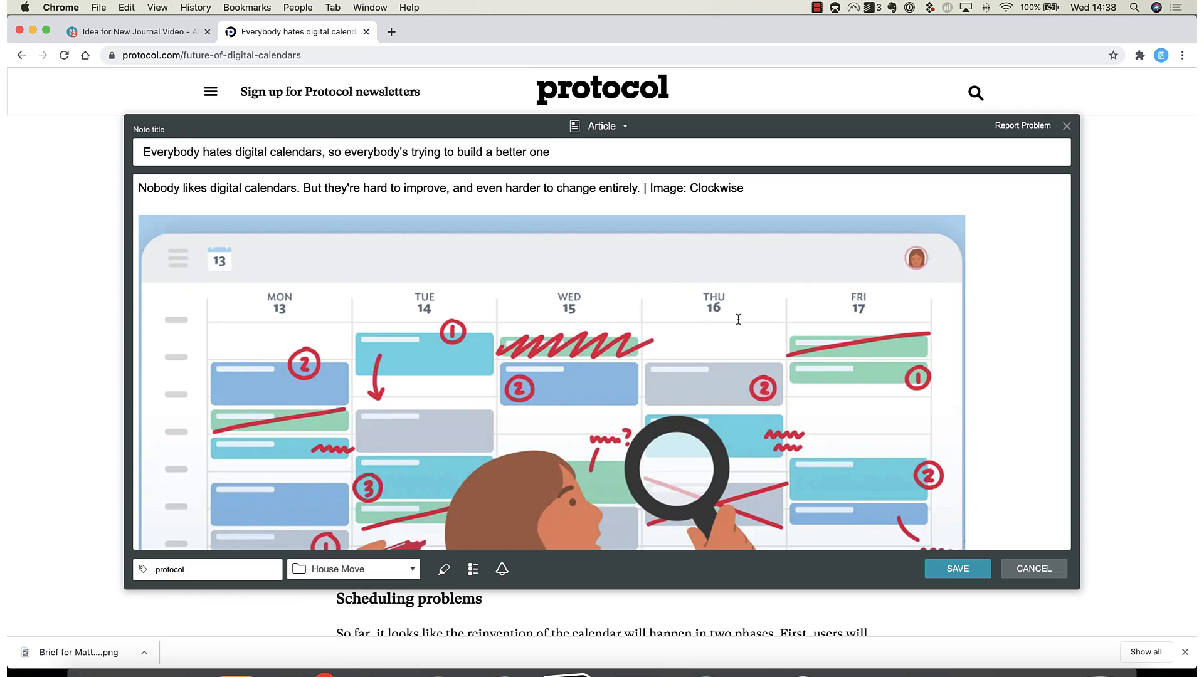
Step: Switch the clip to a page fragment and save it to My Notes
left_click(601, 126)
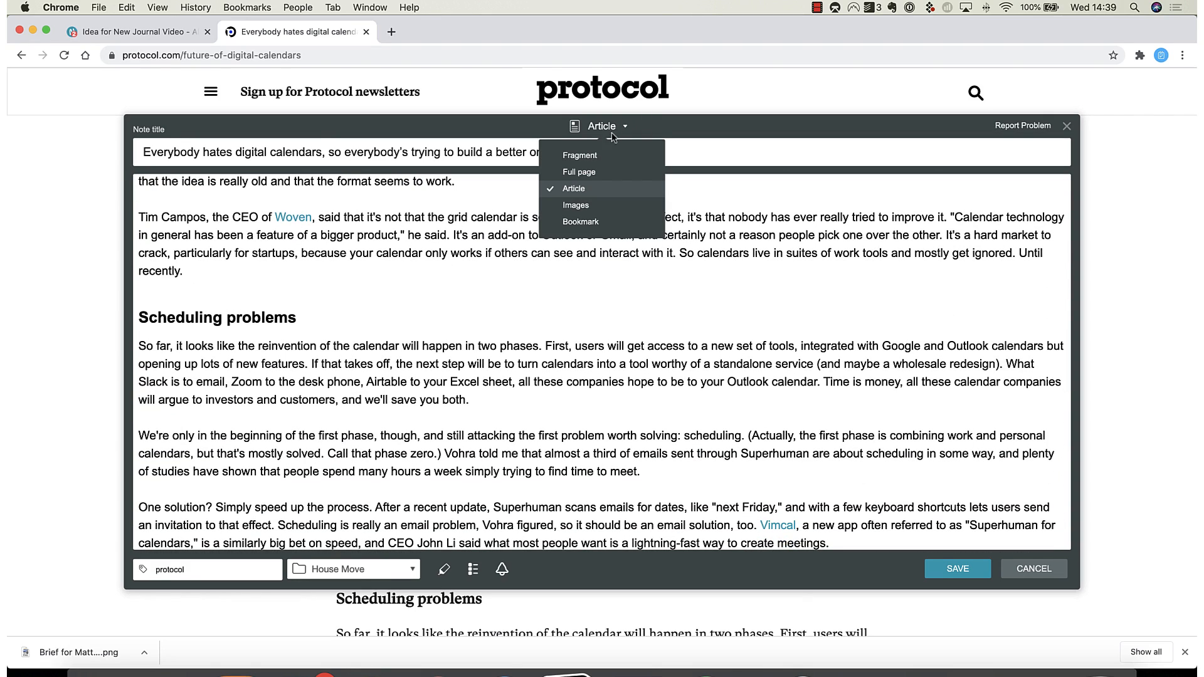
left_click(579, 154)
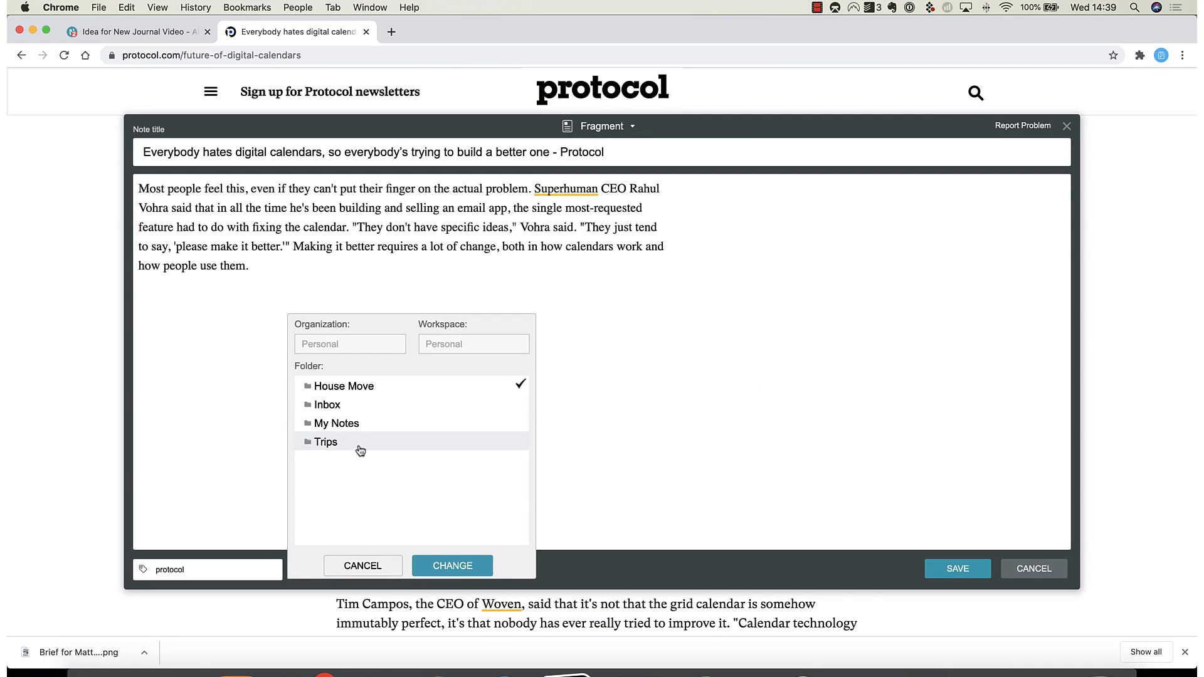
left_click(336, 423)
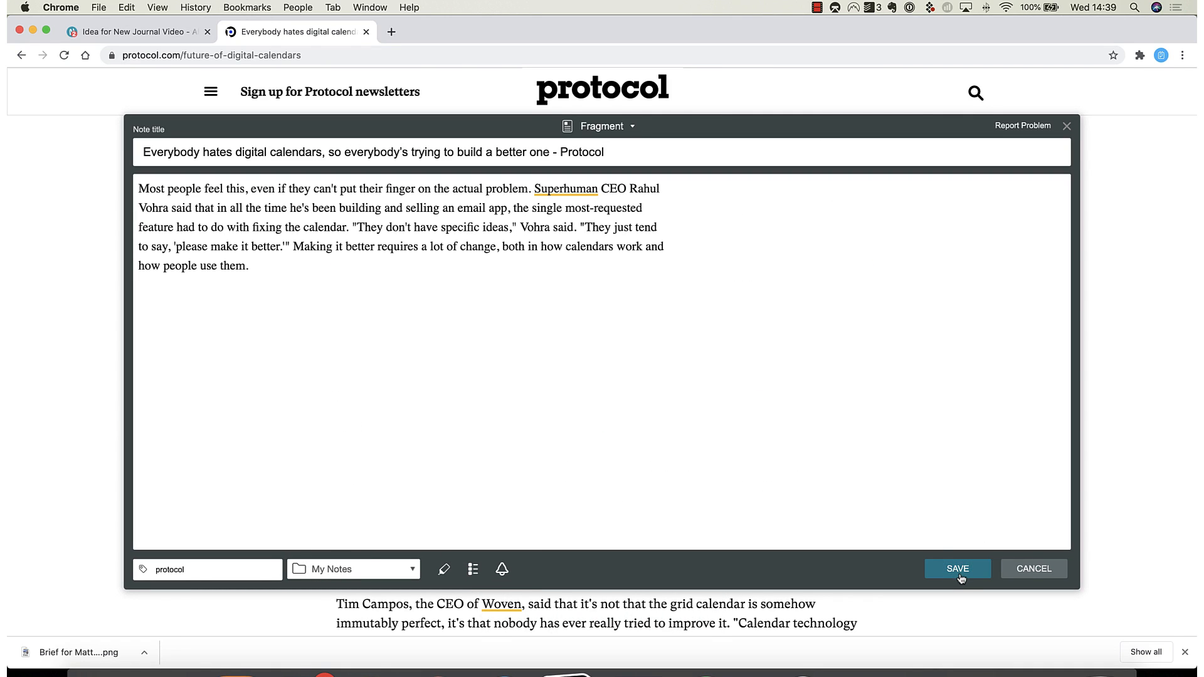
left_click(957, 569)
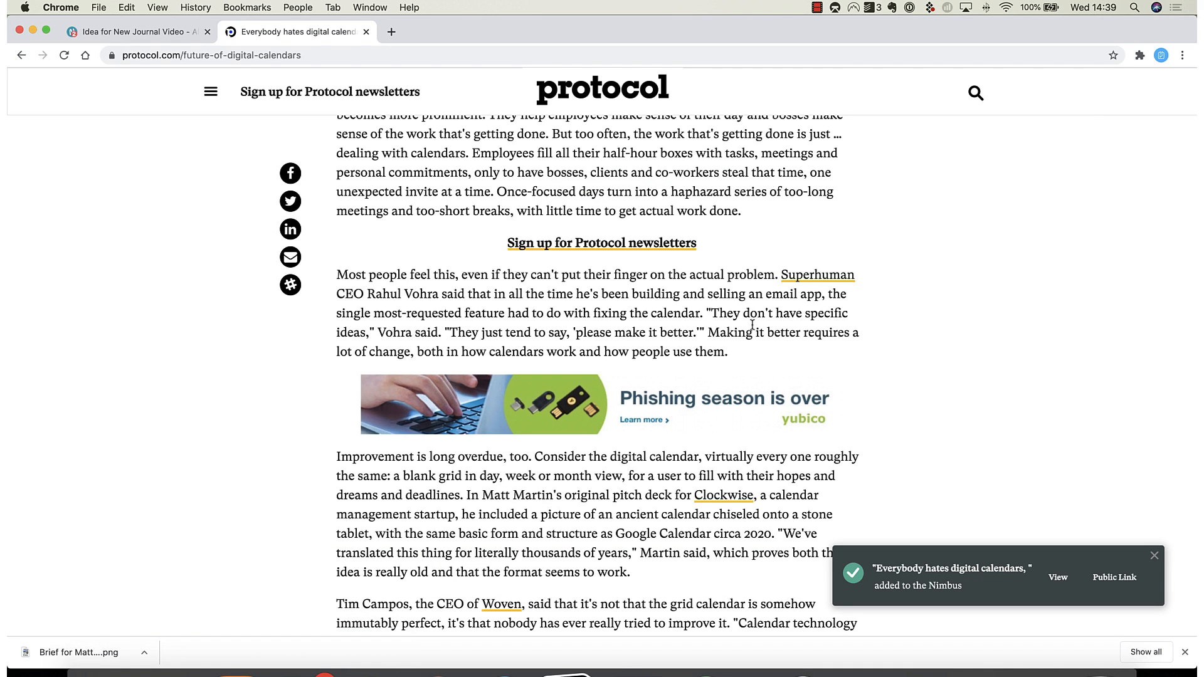
left_click(131, 31)
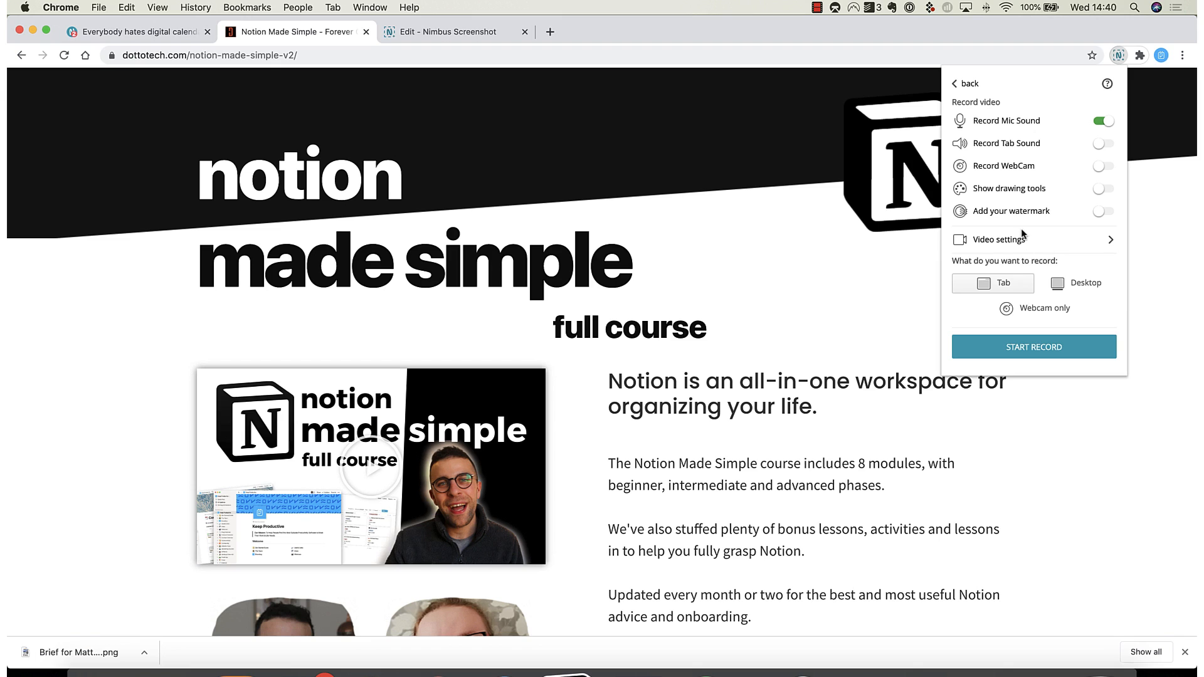
Step: Turn microphone sound off, turn the webcam on, and allow camera access
left_click(1102, 121)
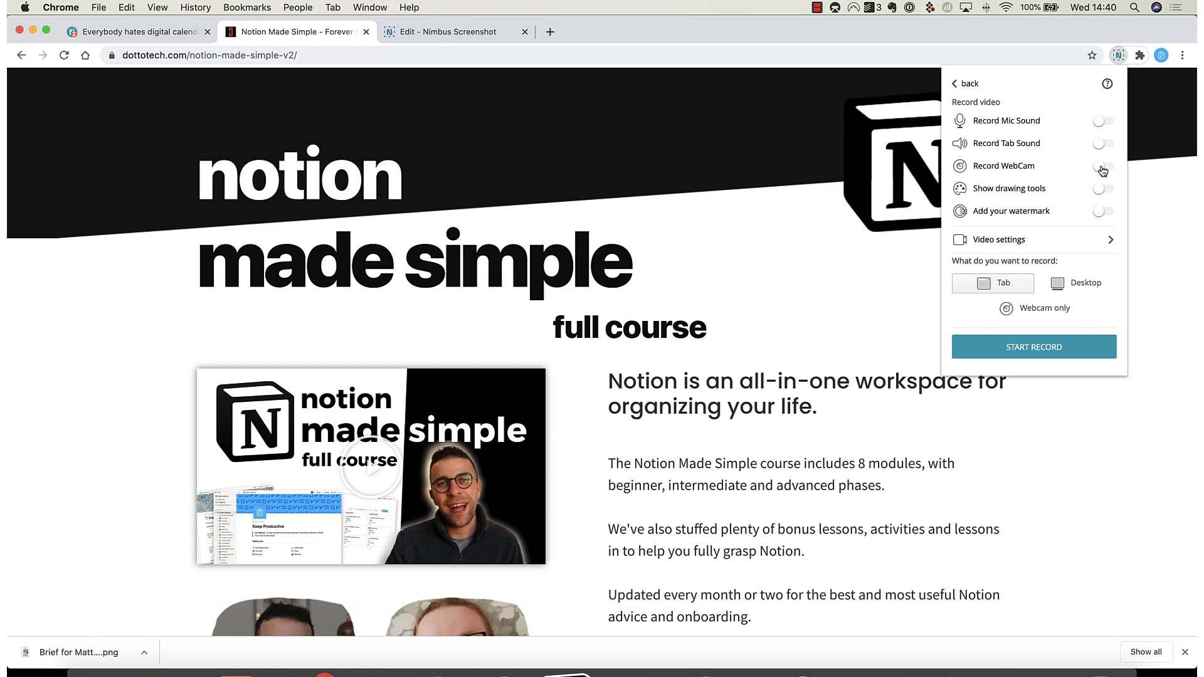
left_click(1101, 165)
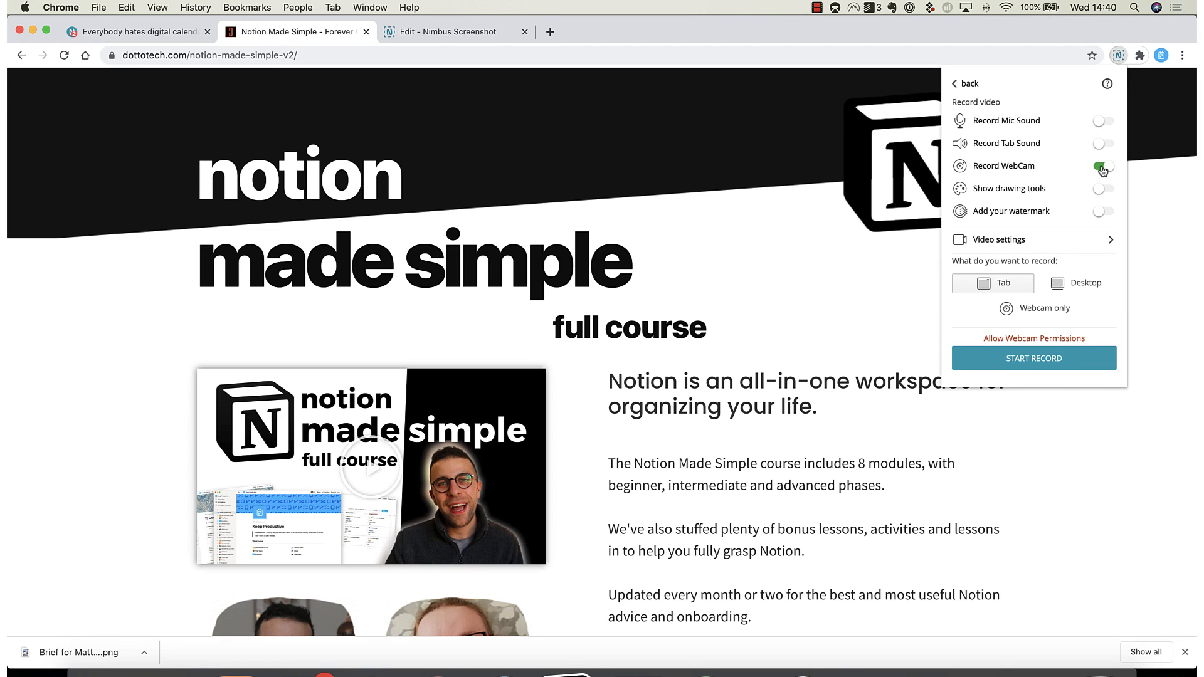
left_click(1102, 165)
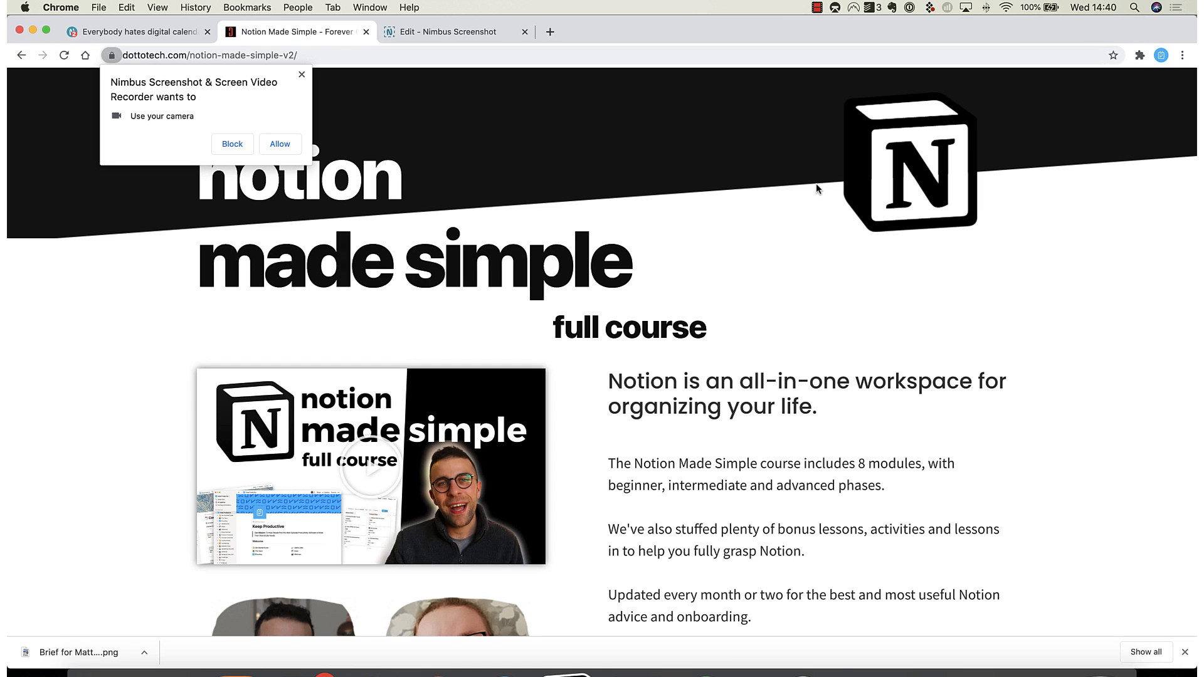
left_click(232, 143)
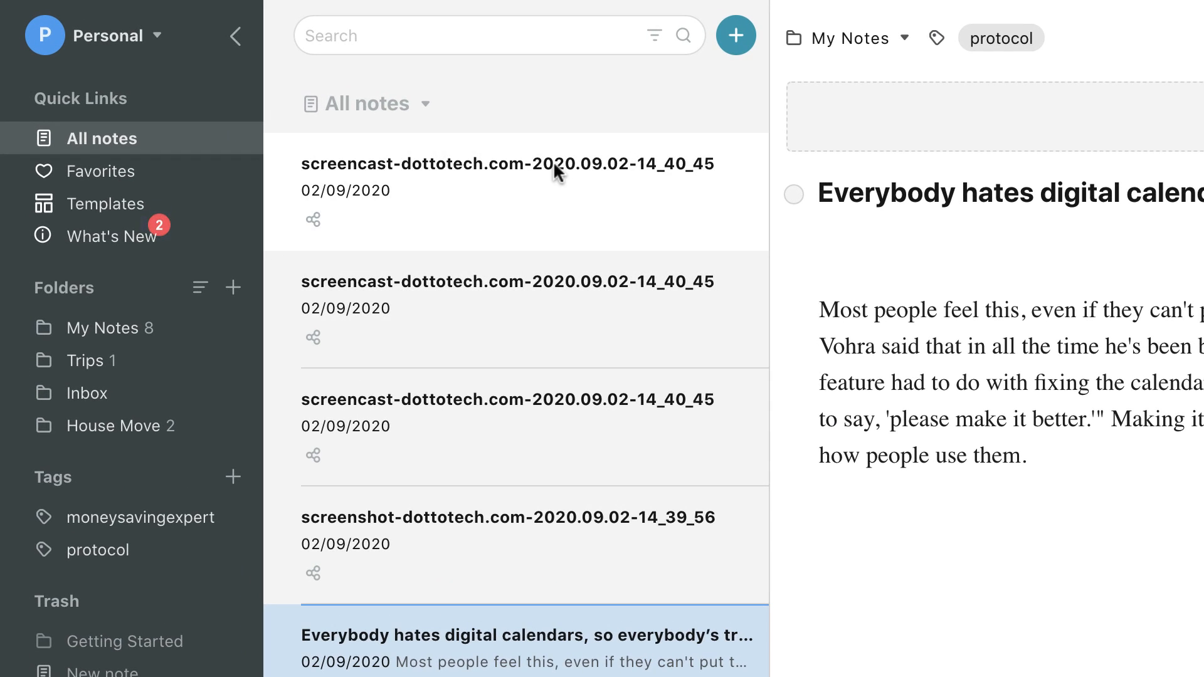
Step: Check favourites, then search all notes for 'devon' to find the holiday checklist
left_click(507, 177)
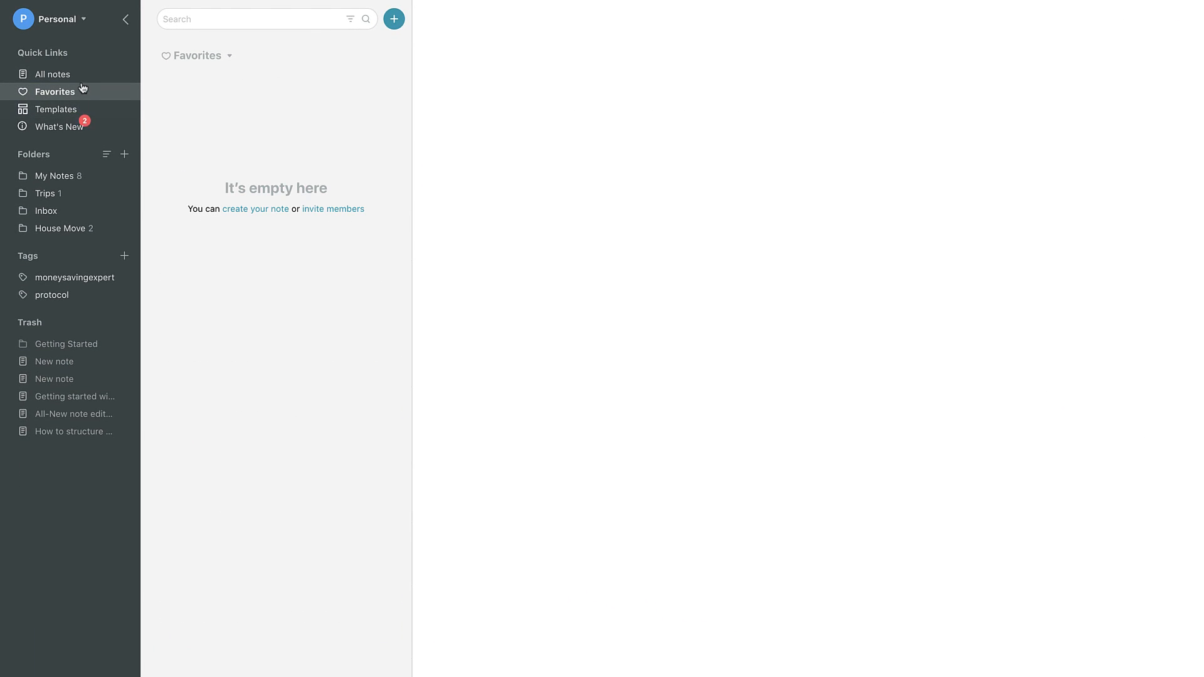
left_click(52, 74)
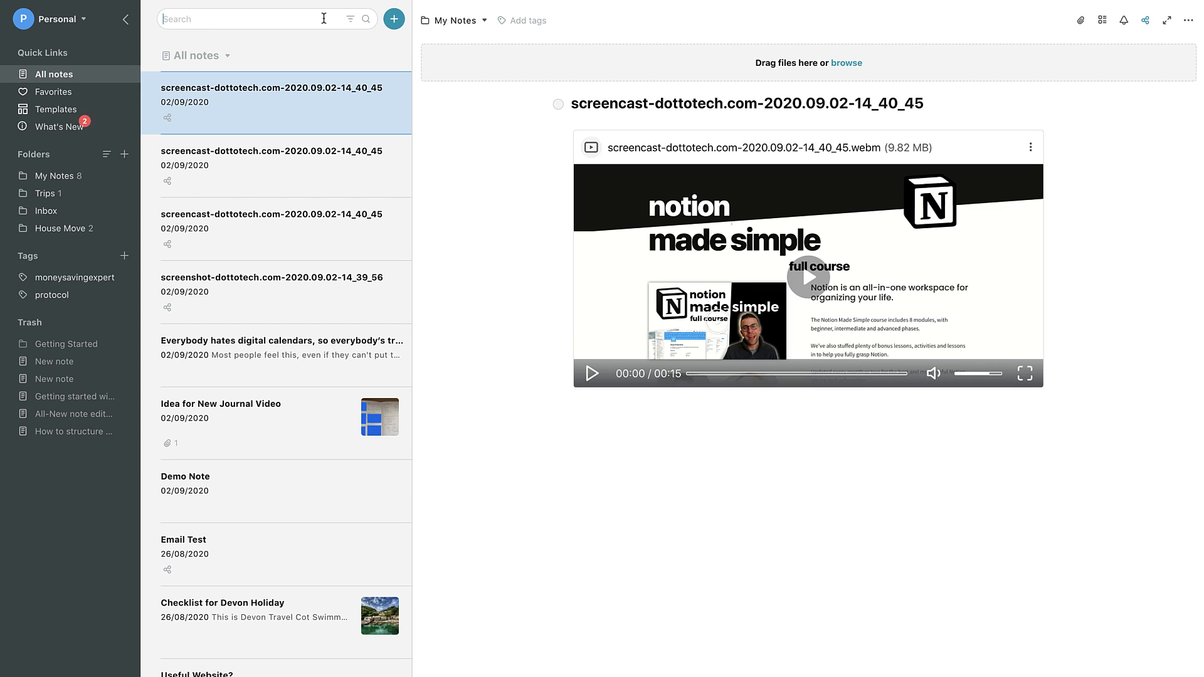
type("devio")
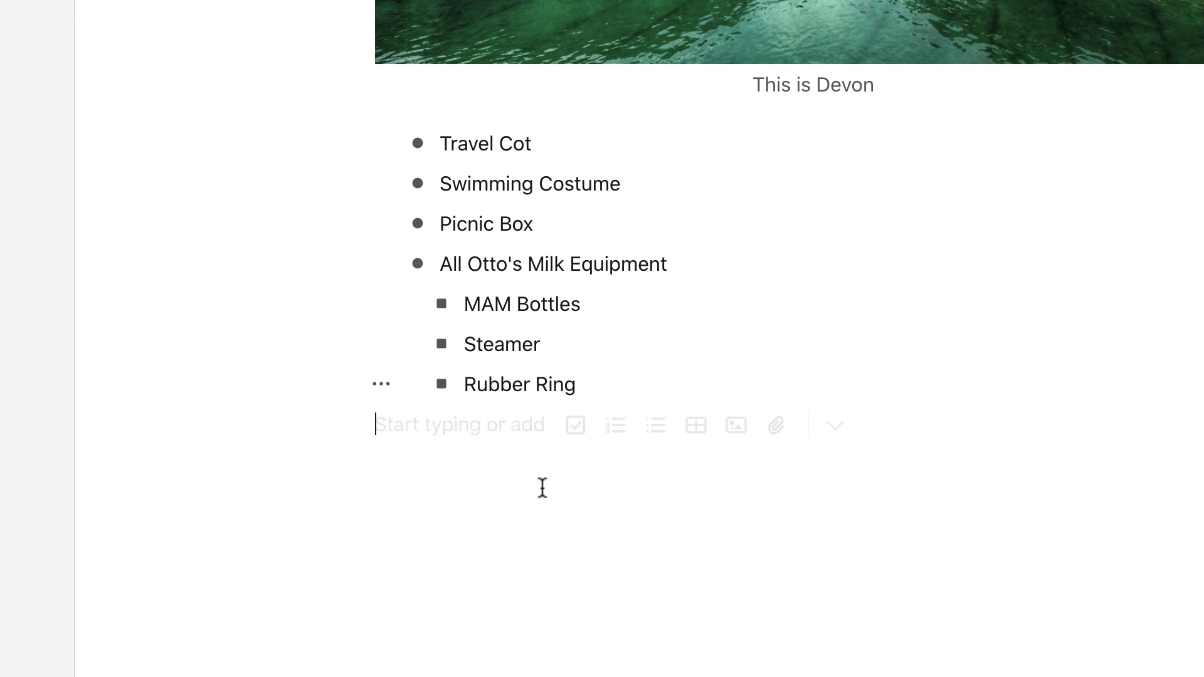
mouse_move(574, 424)
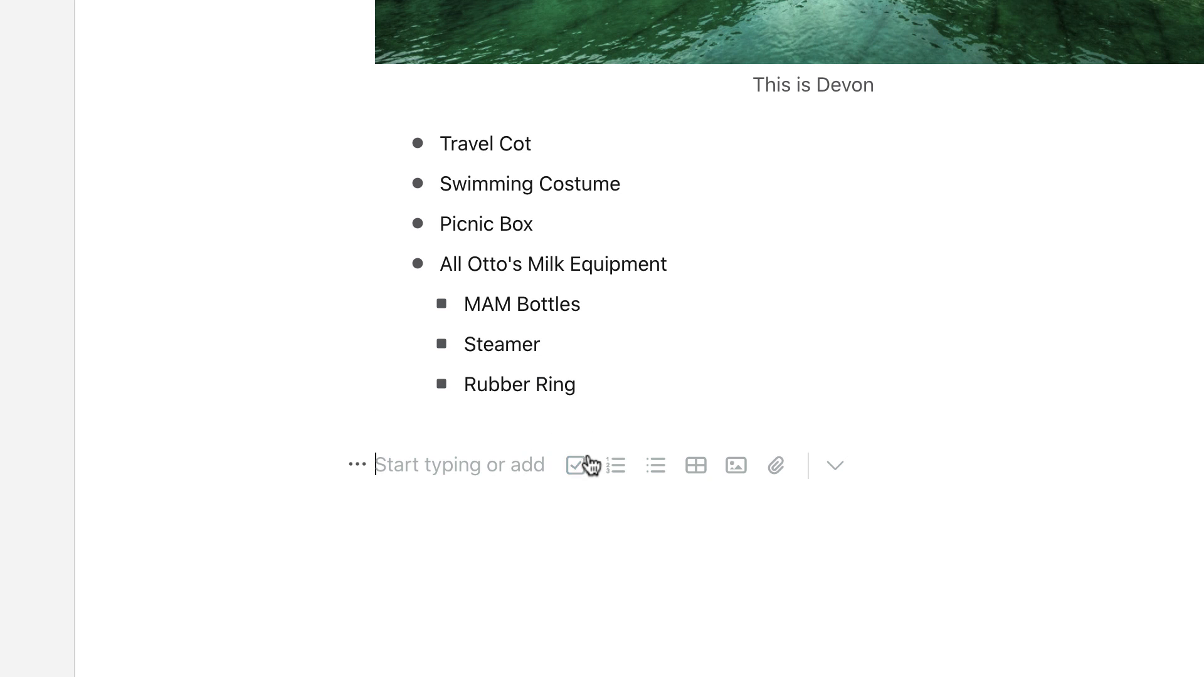
Step: Add 'What we need to do:' with a Pack item, then clear the search
type("P")
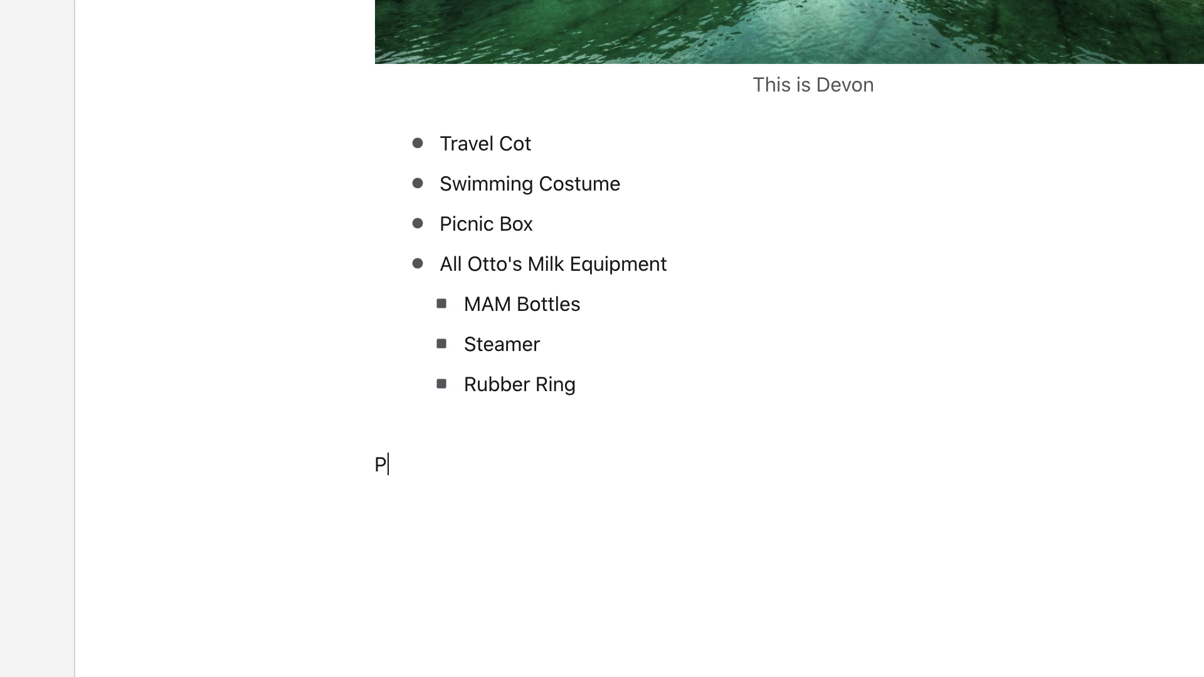
type("What we need to do:")
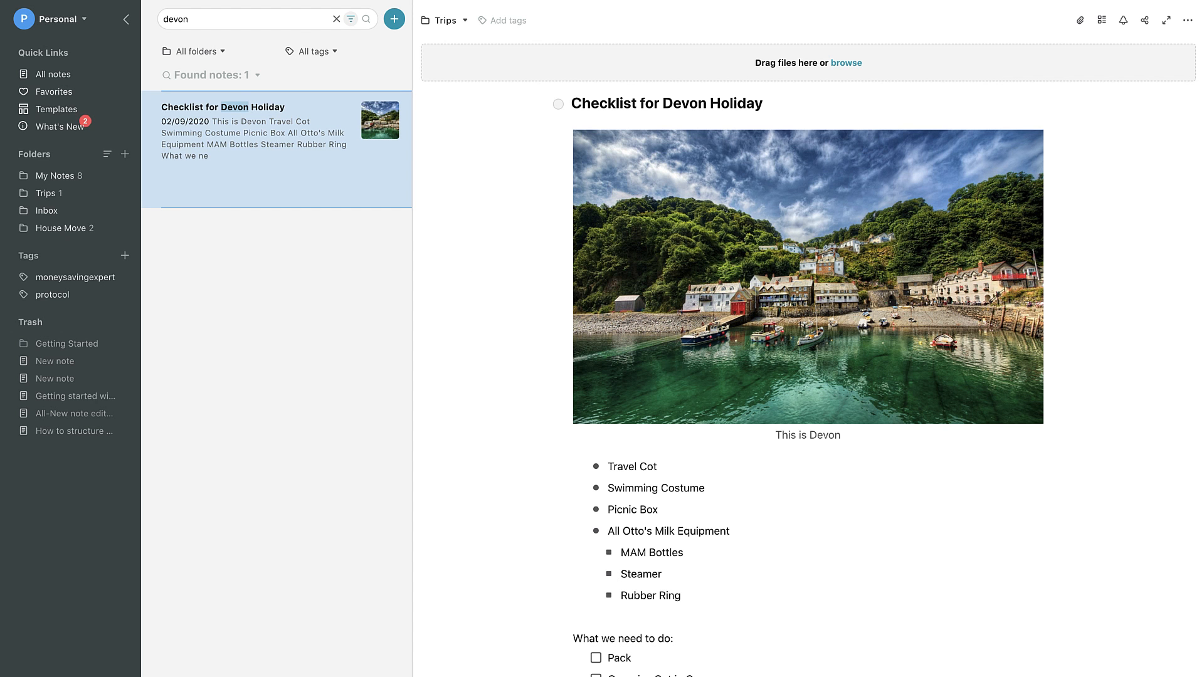
left_click(55, 74)
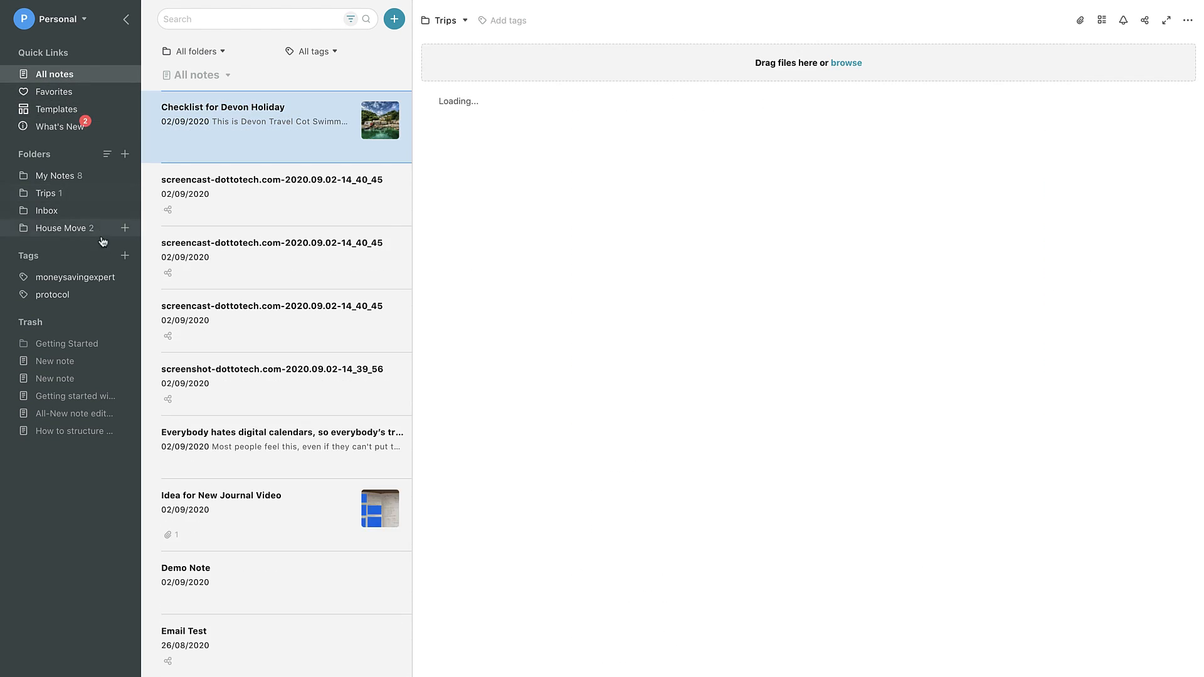
left_click(76, 277)
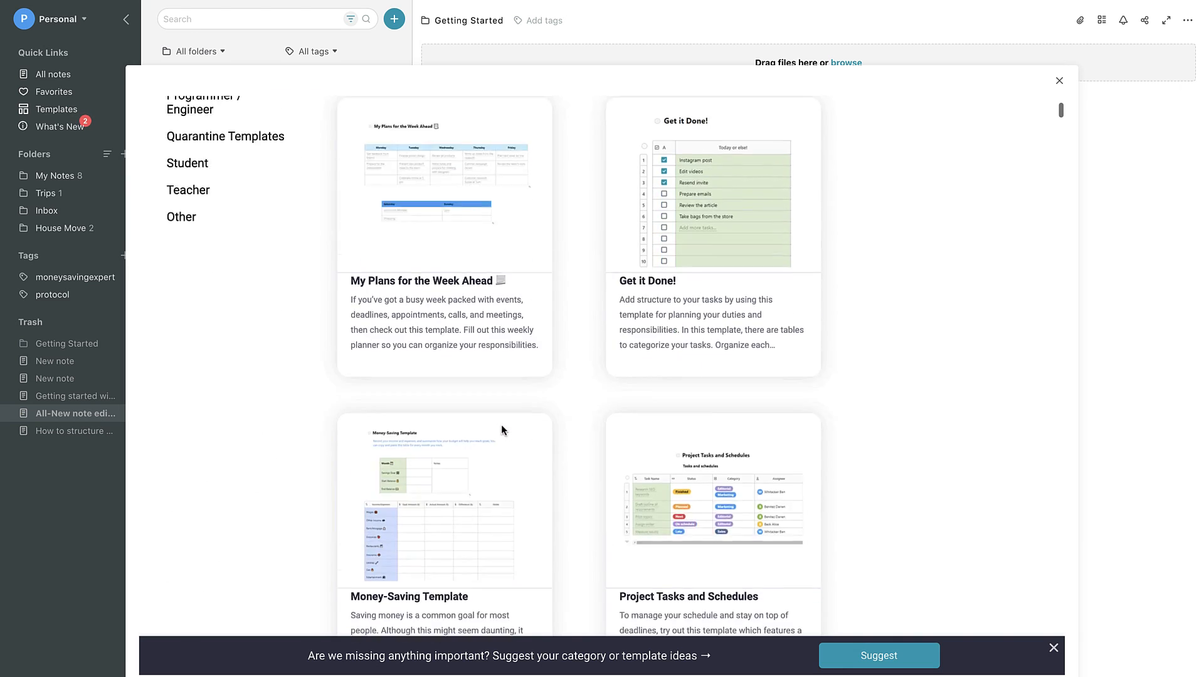
Step: Scroll the Templates gallery and open the Habit tracker note
scroll("down", 3)
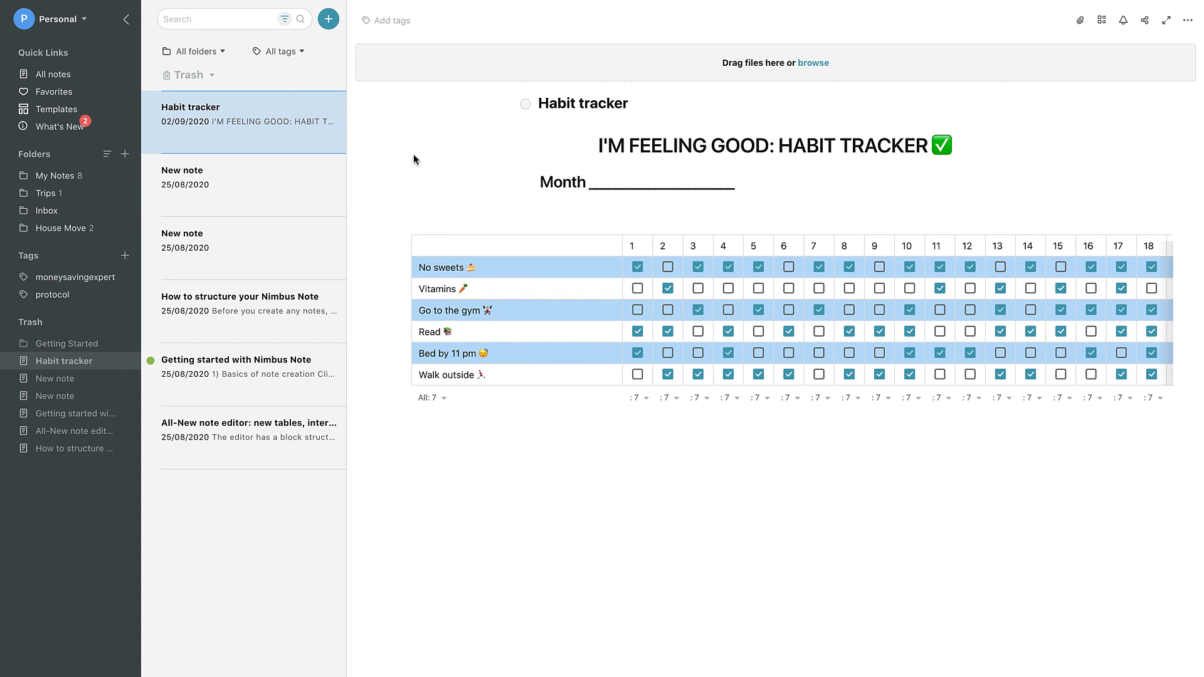
left_click(878, 288)
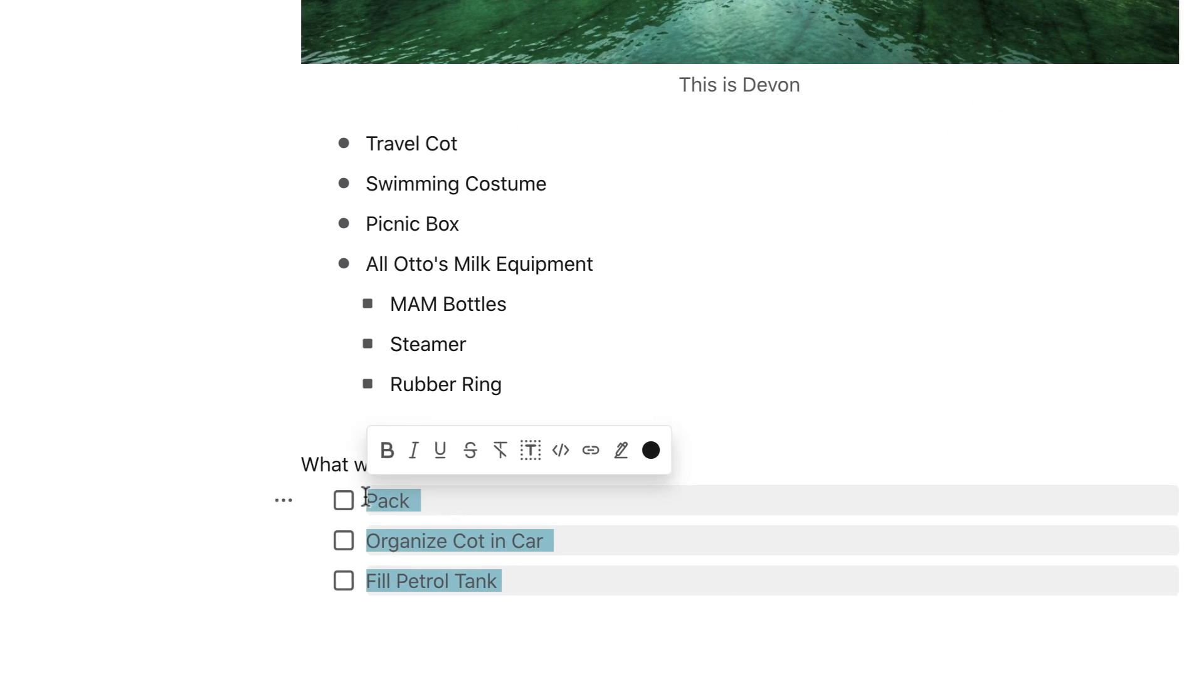
Step: Make the checklist items tasks, adding 'Fill Petrol Tank', and open Idea for New Journal Video
scroll("down", 3)
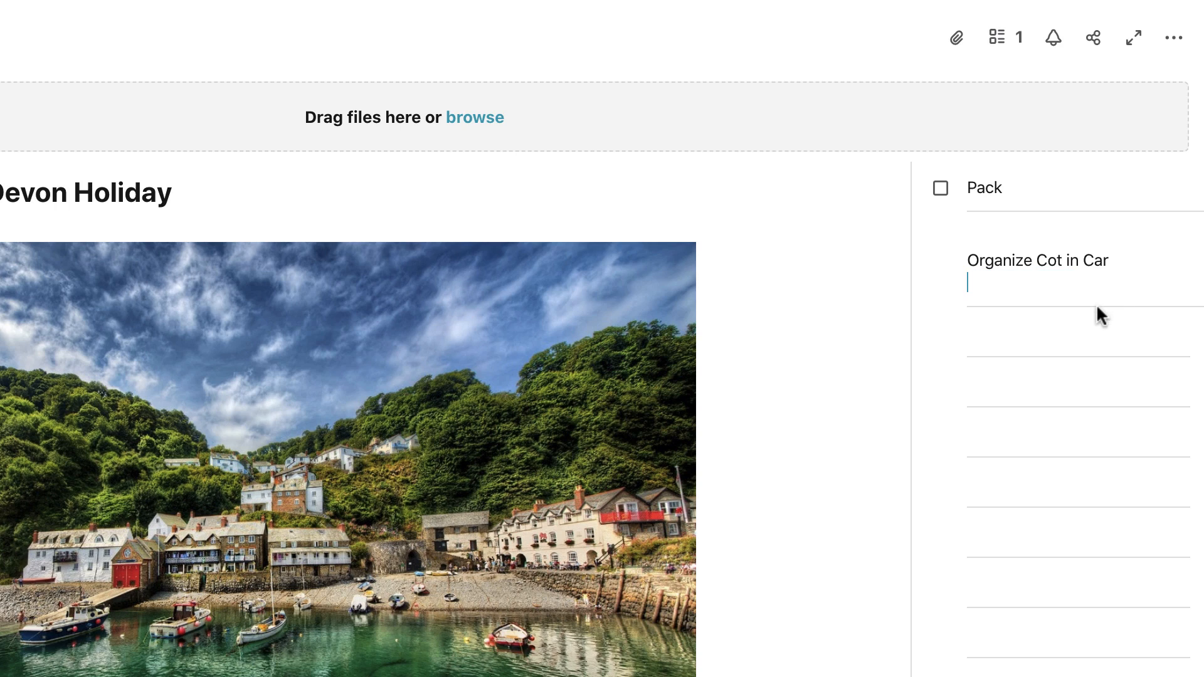
type("Fill Petrol Tank")
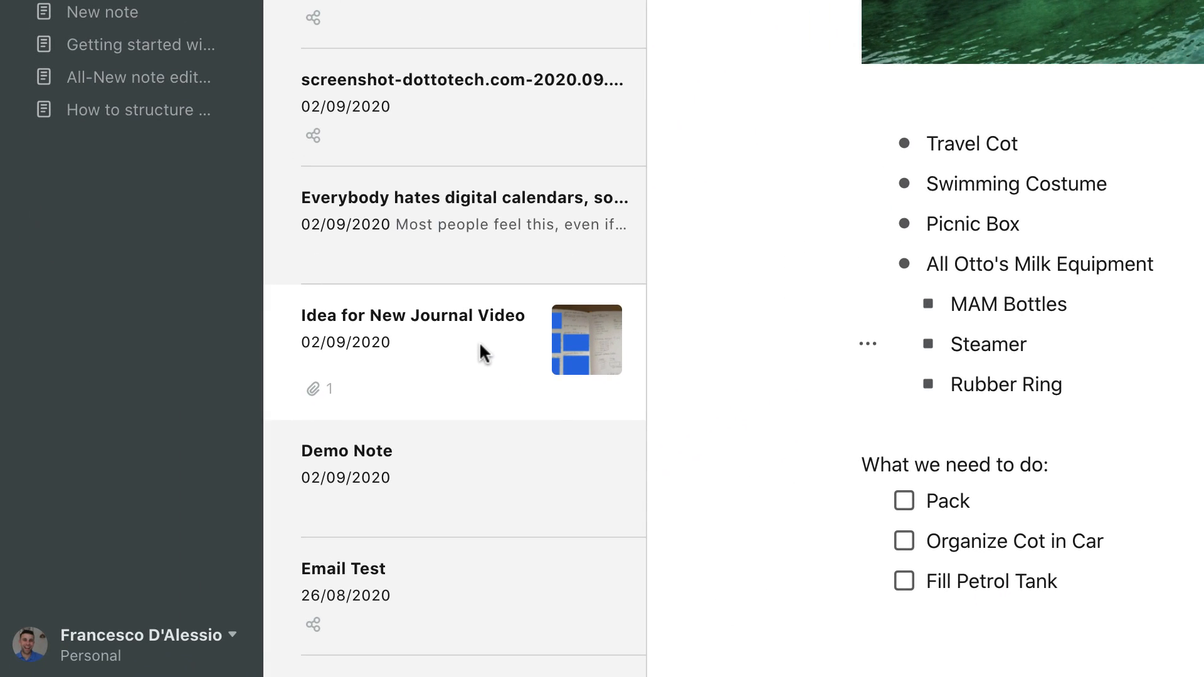
left_click(413, 315)
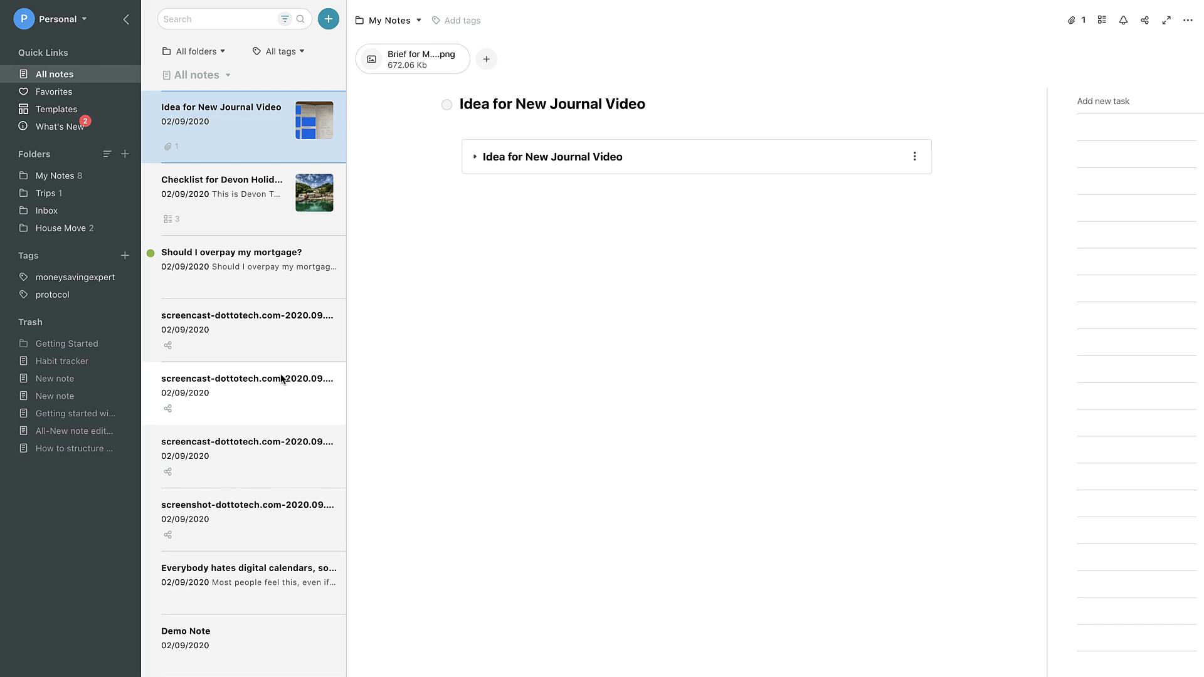
mouse_move(161, 356)
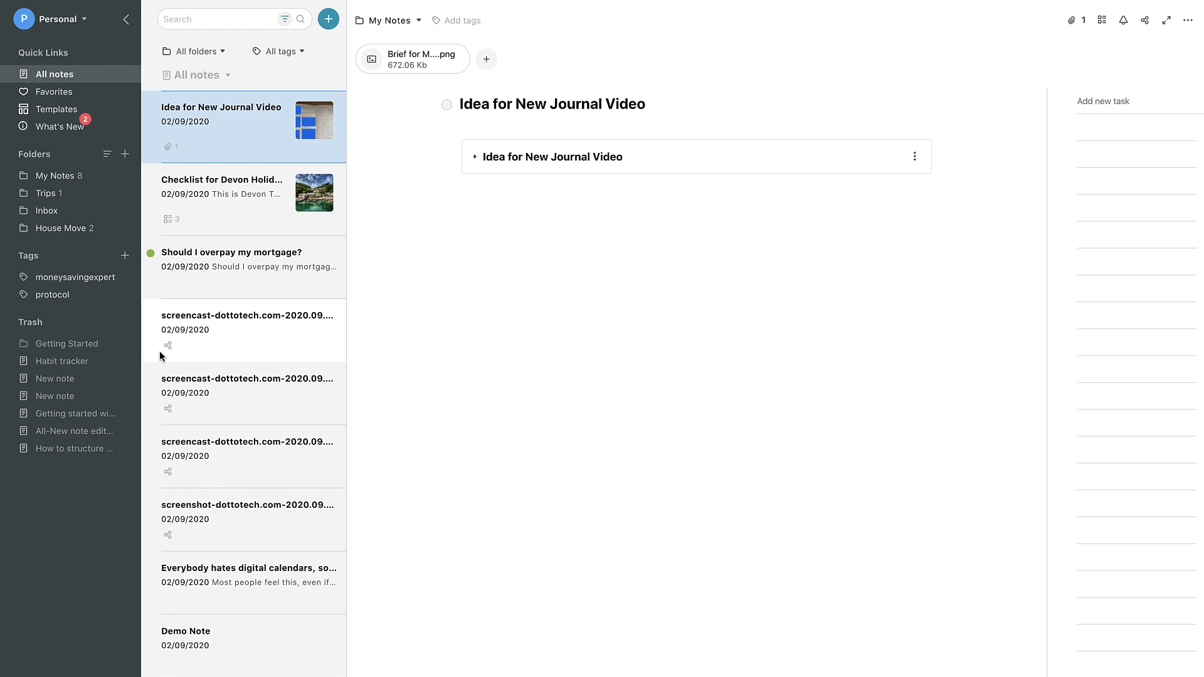
mouse_move(204, 315)
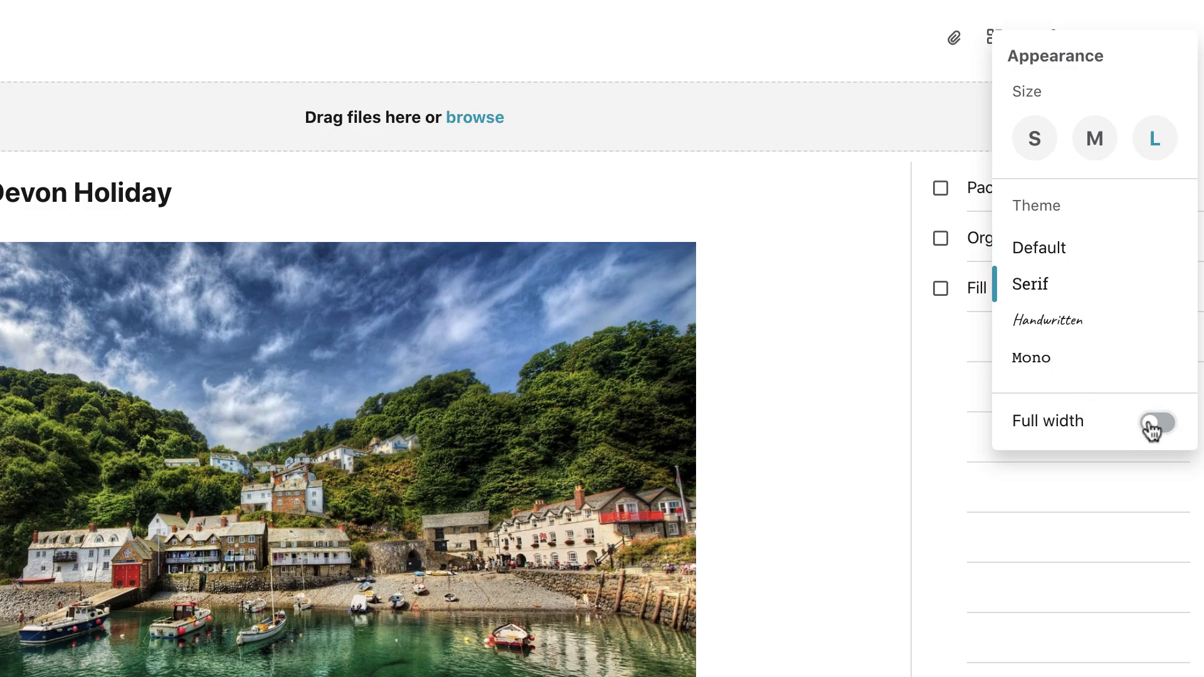
Step: Switch on Full width in the Devon holiday note's appearance menu
left_click(1156, 421)
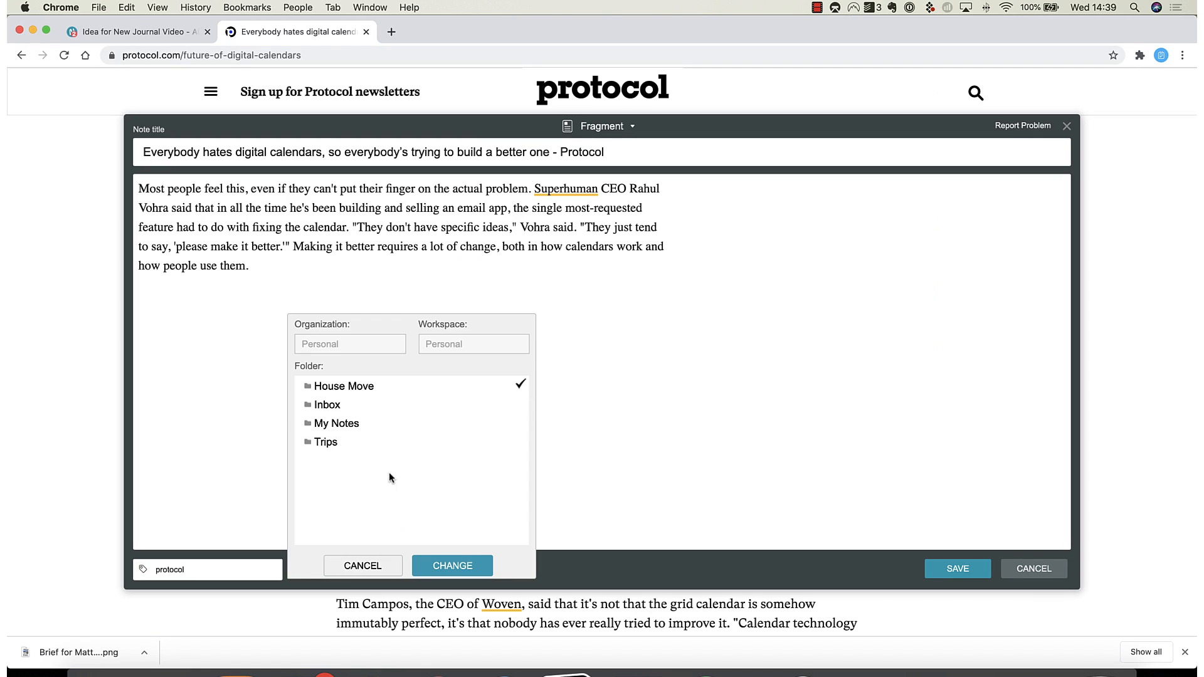
mouse_move(336, 423)
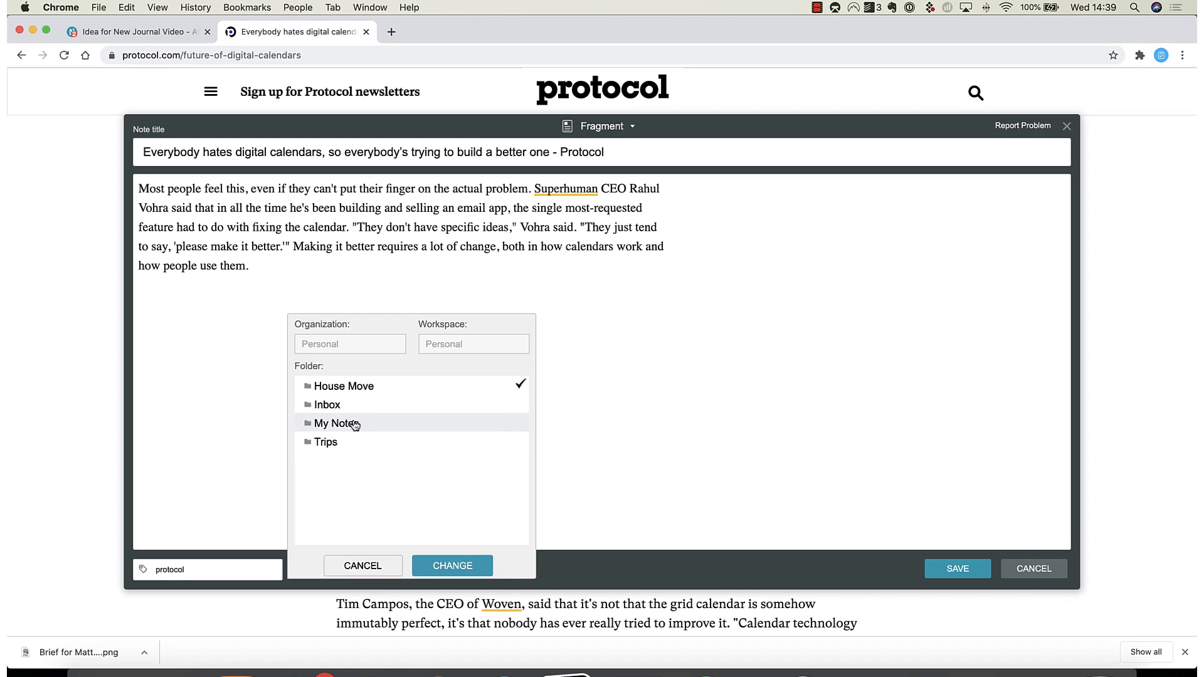
Step: Clip the calendars article into My Notes and open it in the Nimbus Note web app
left_click(451, 565)
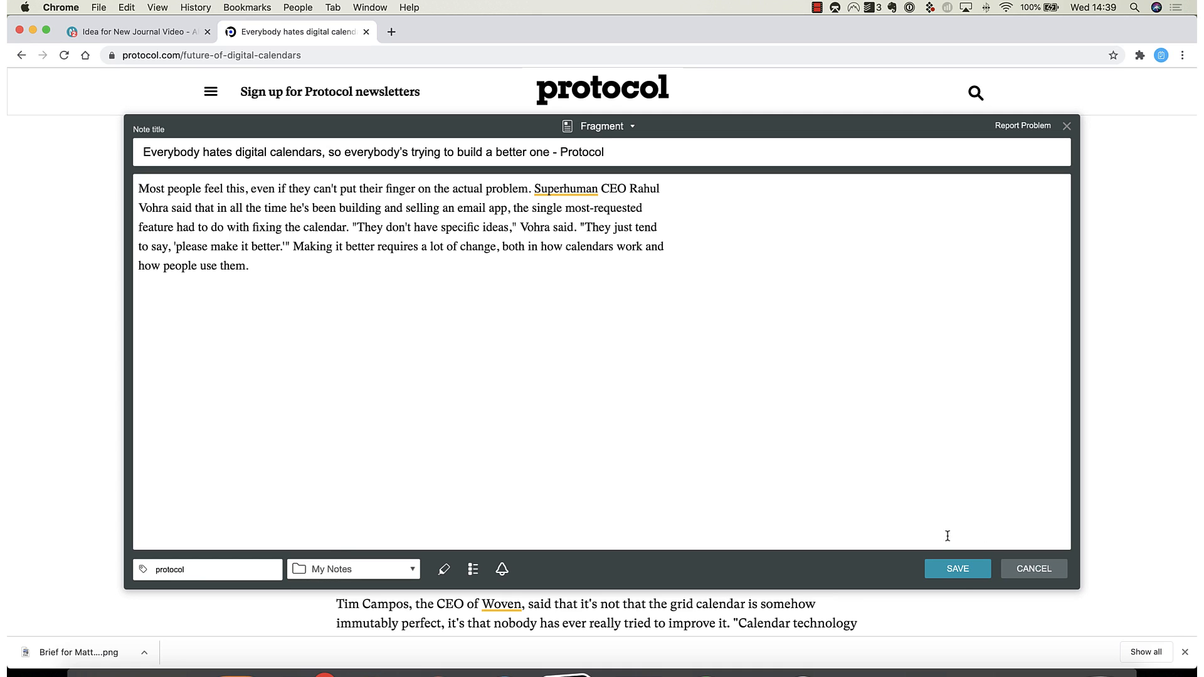
left_click(956, 569)
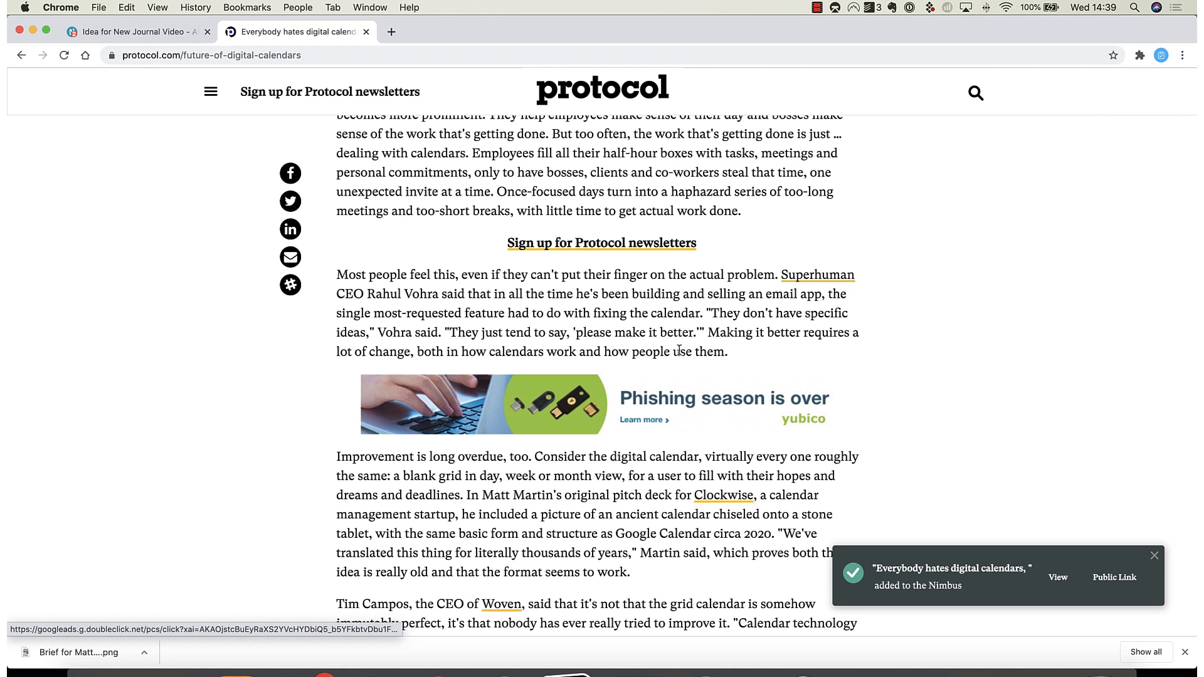
left_click(131, 32)
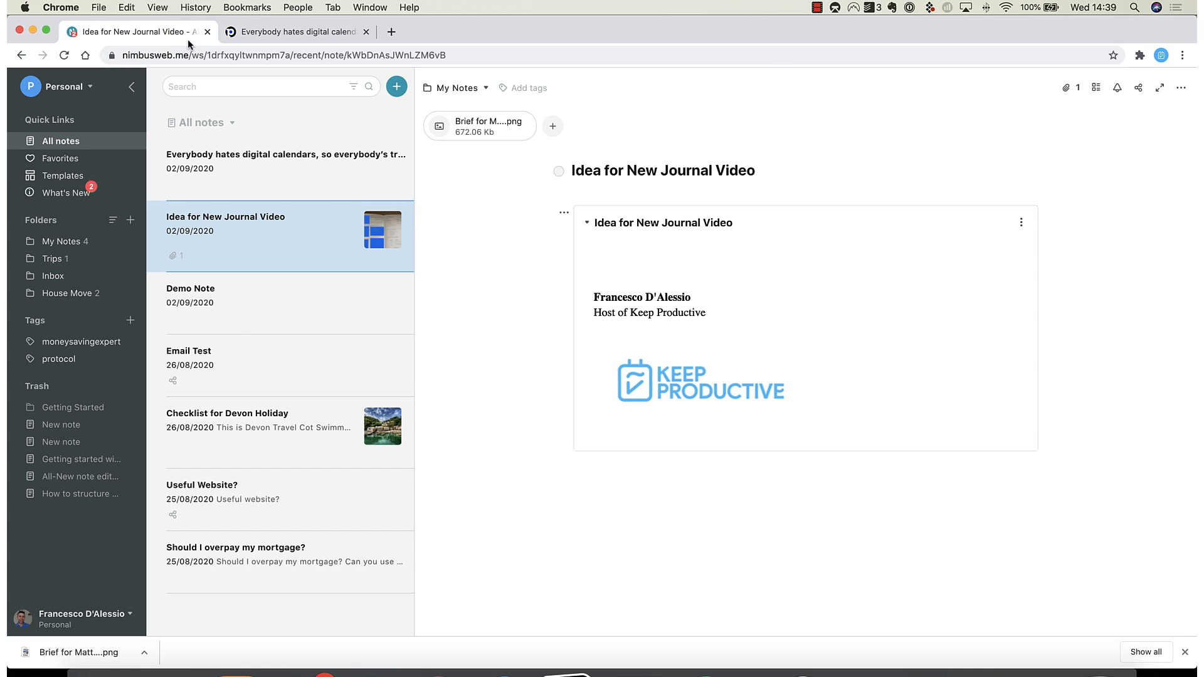
left_click(286, 161)
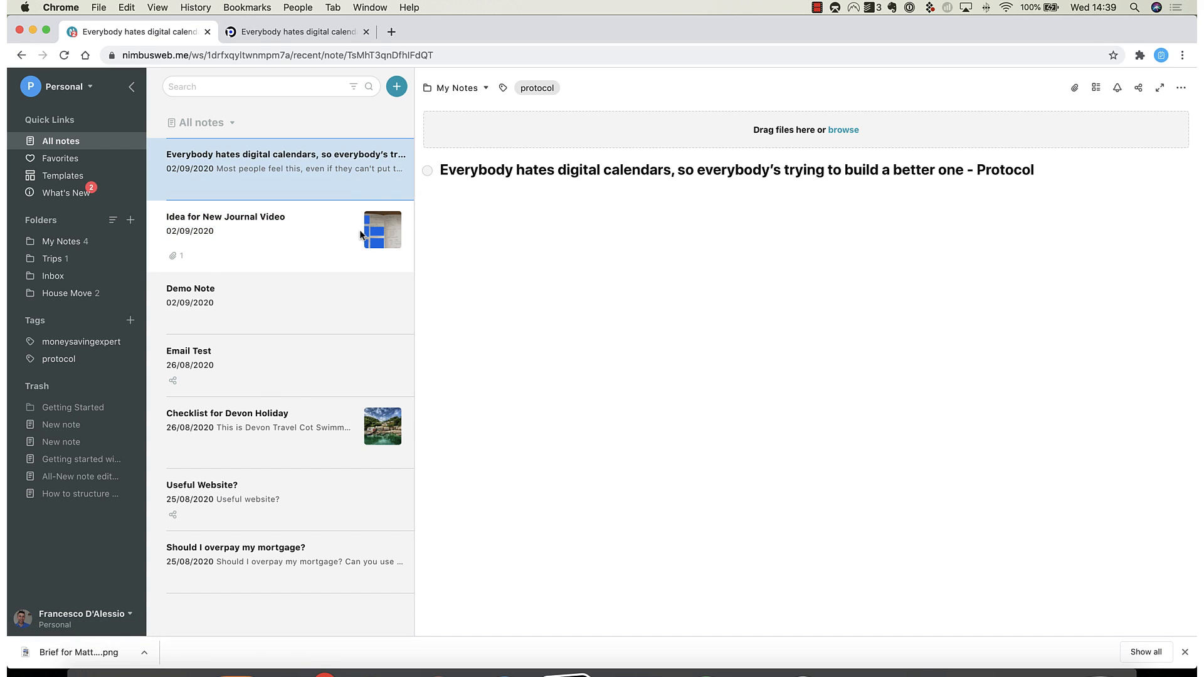
Step: Record the Notion Made Simple course tab with the webcam on, scrolling the page
left_click(1101, 166)
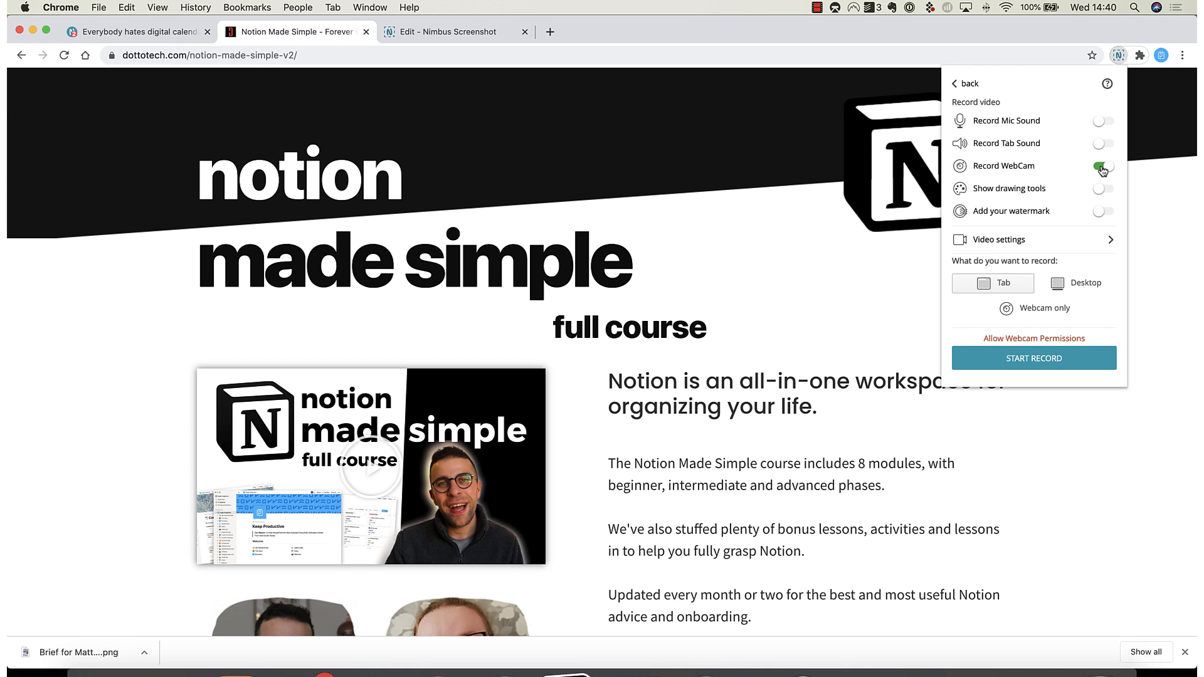
left_click(1101, 167)
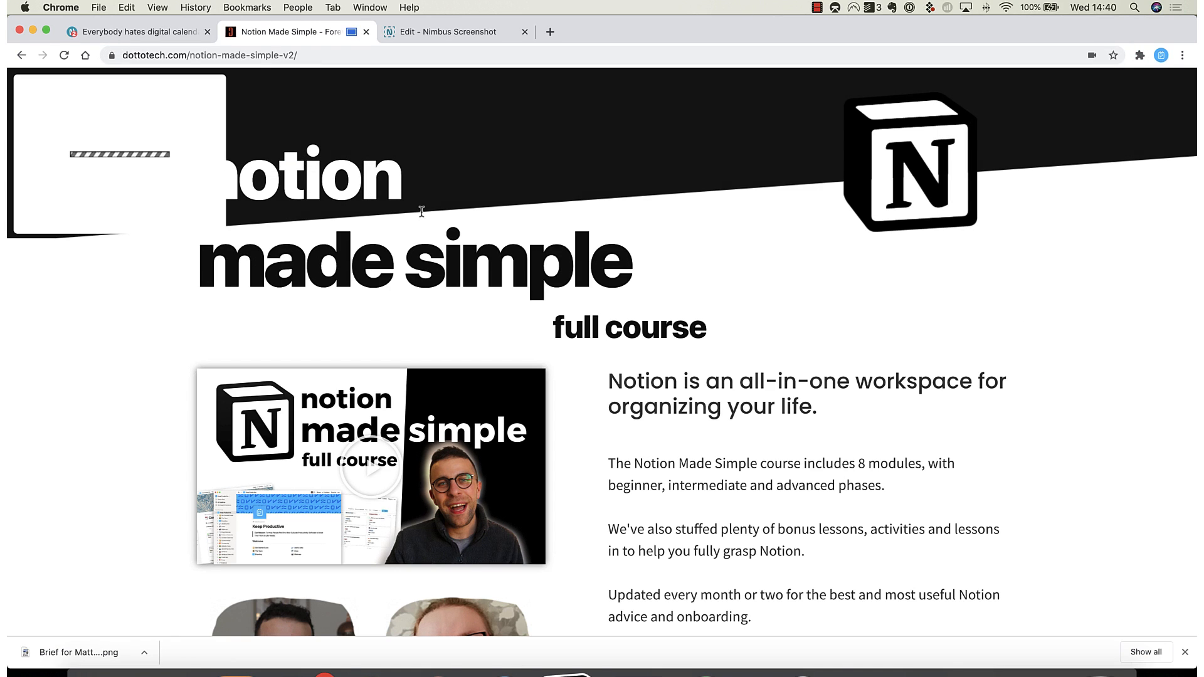
scroll("down", 3)
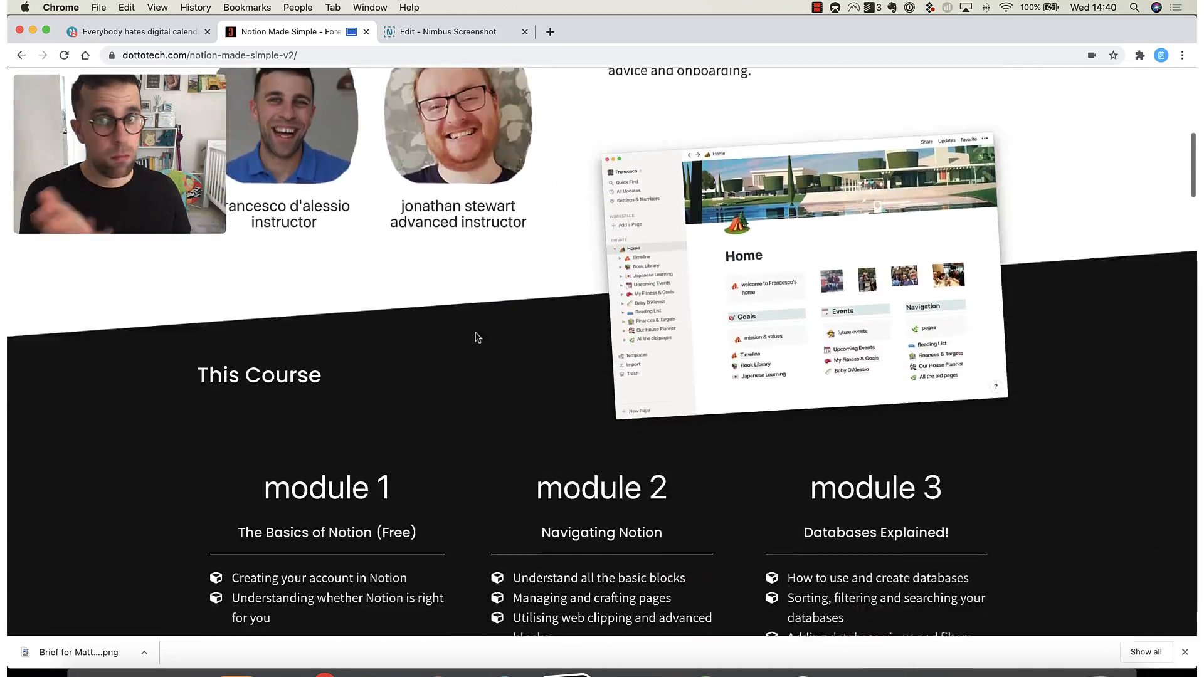
scroll("down", 3)
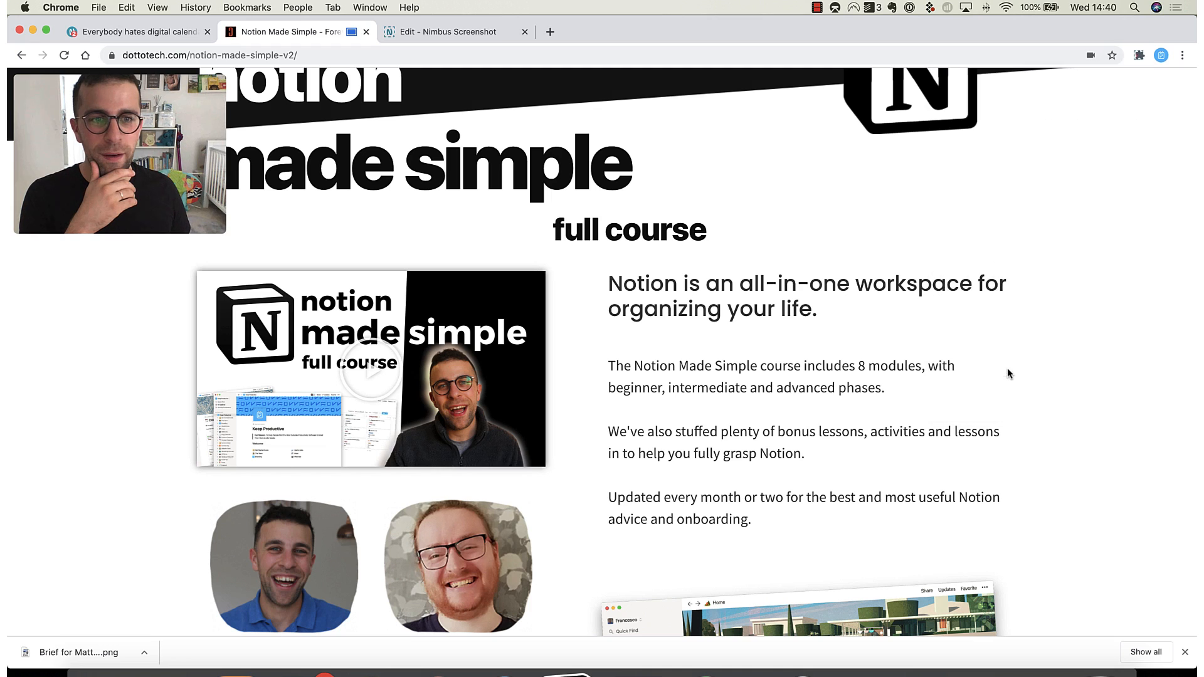
mouse_move(1067, 140)
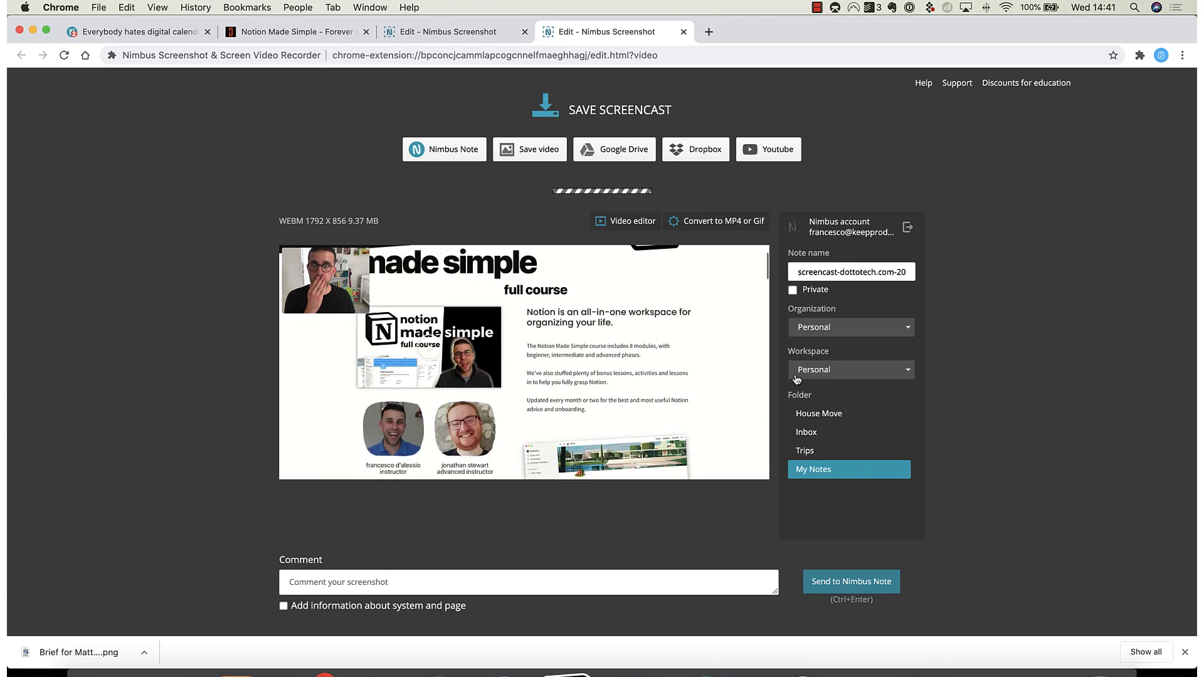
Step: Send the finished screencast to Nimbus Note's My Notes folder
left_click(816, 7)
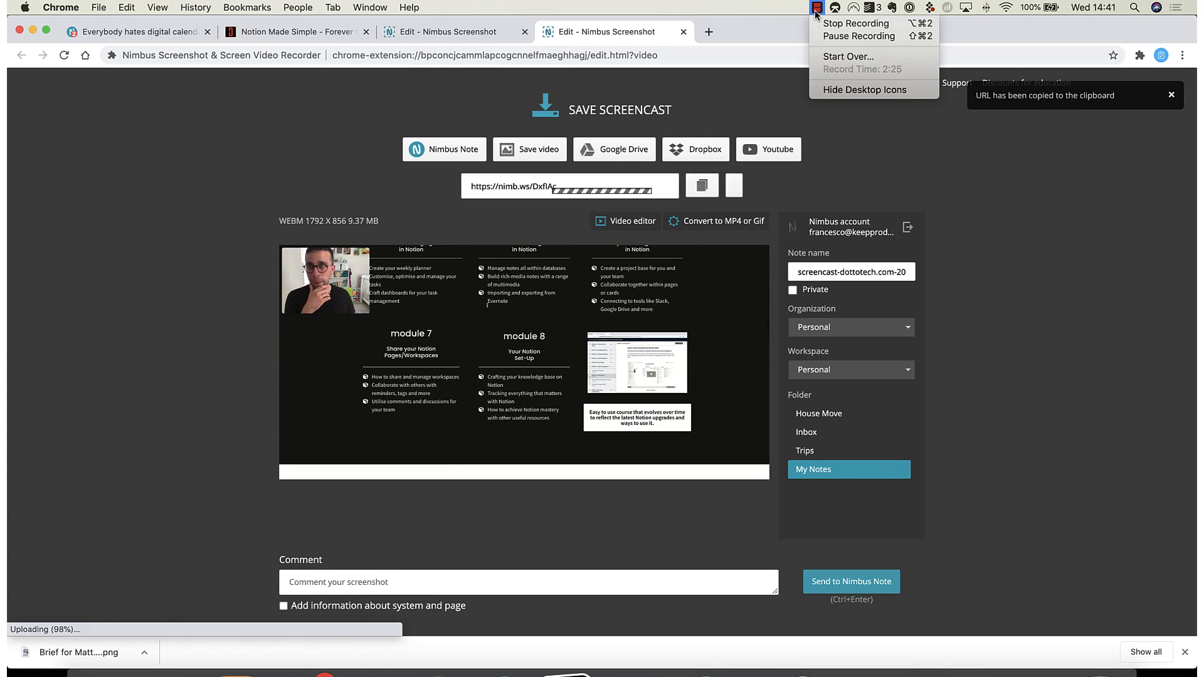
left_click(444, 149)
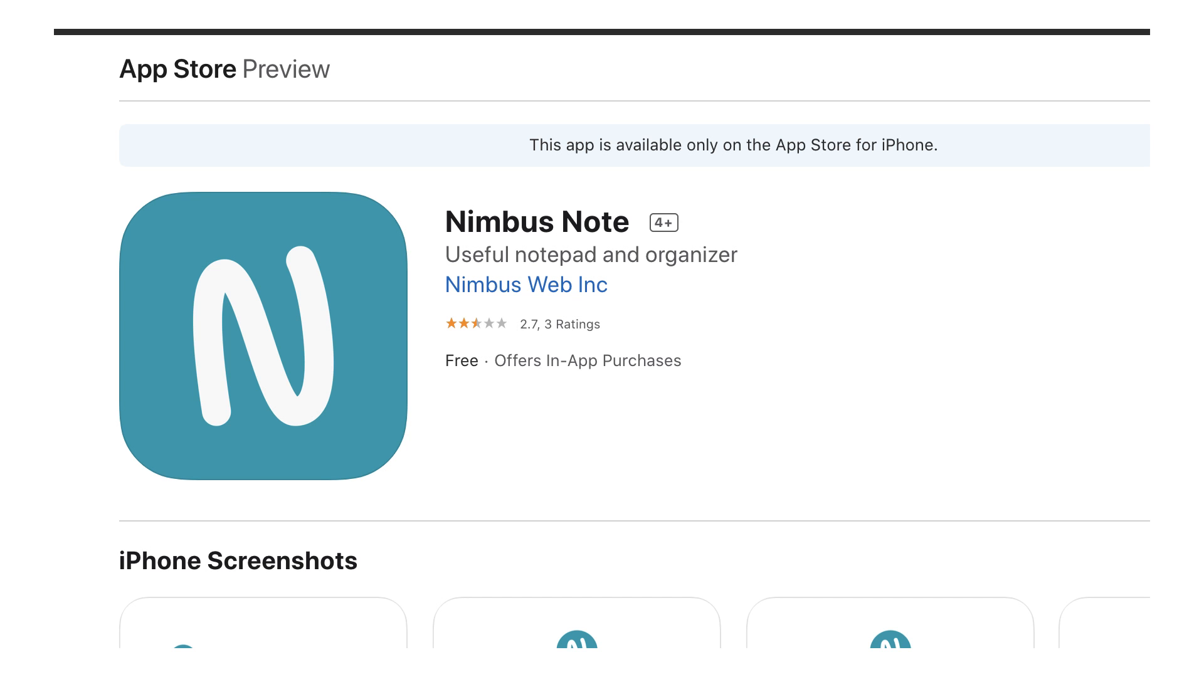
Step: Scroll through the free Nimbus Note iPhone app's App Store listing
scroll("down", 3)
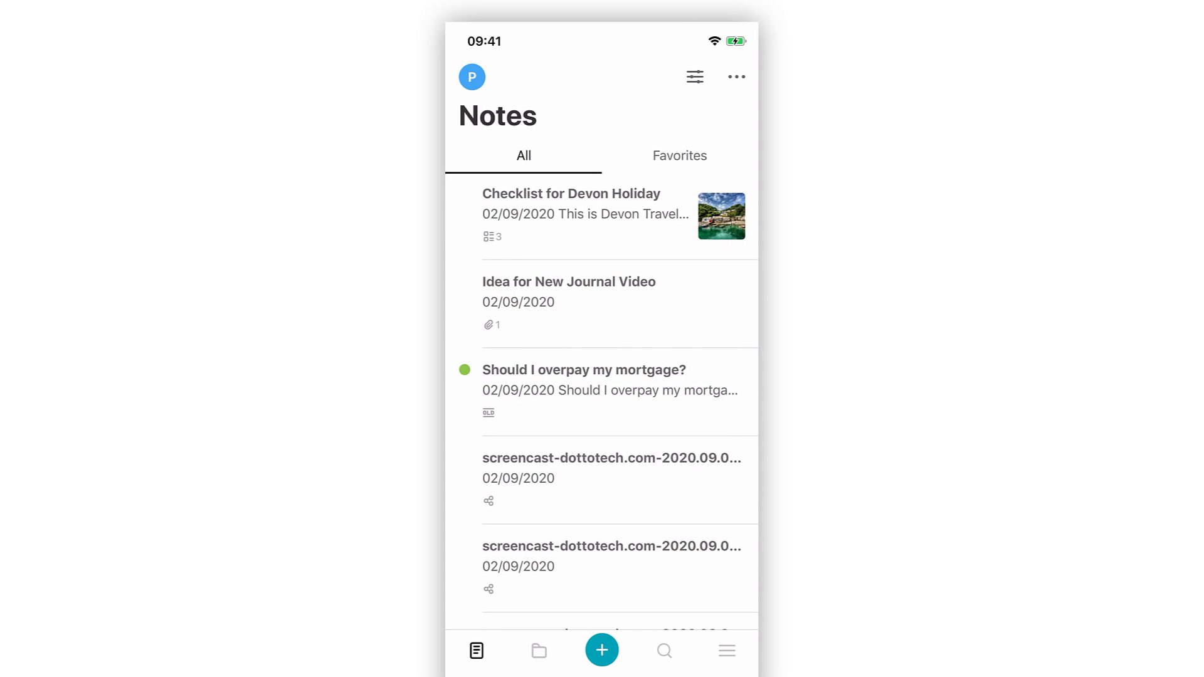
scroll("down", 3)
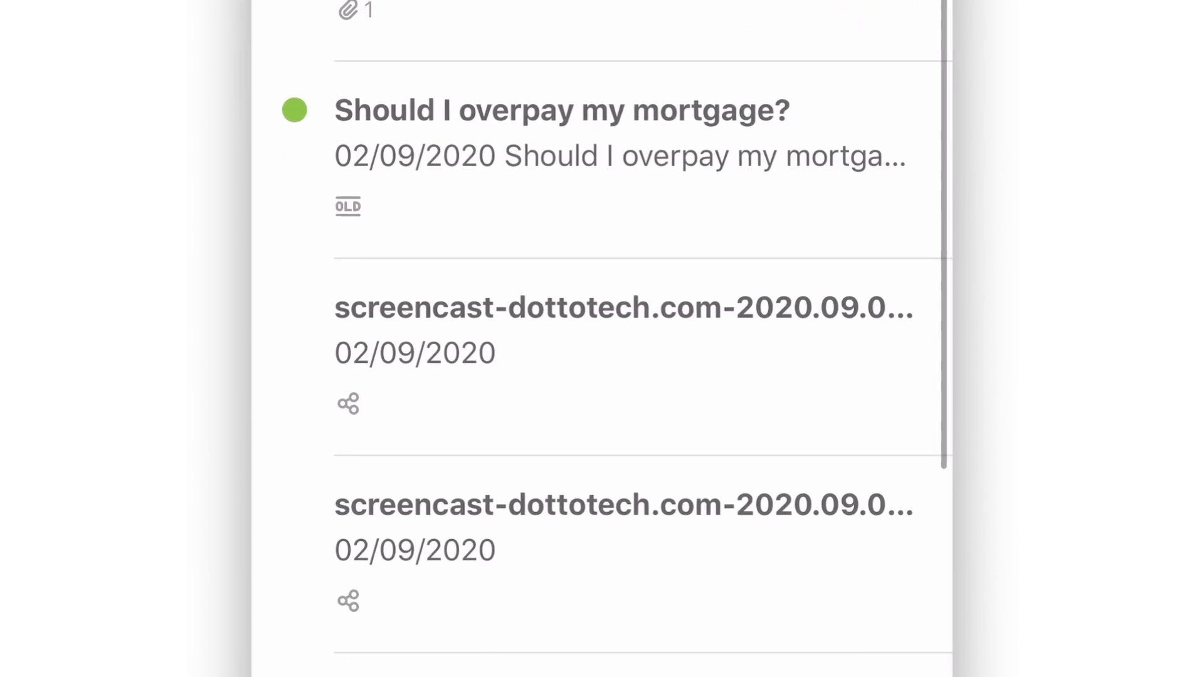
left_click(563, 109)
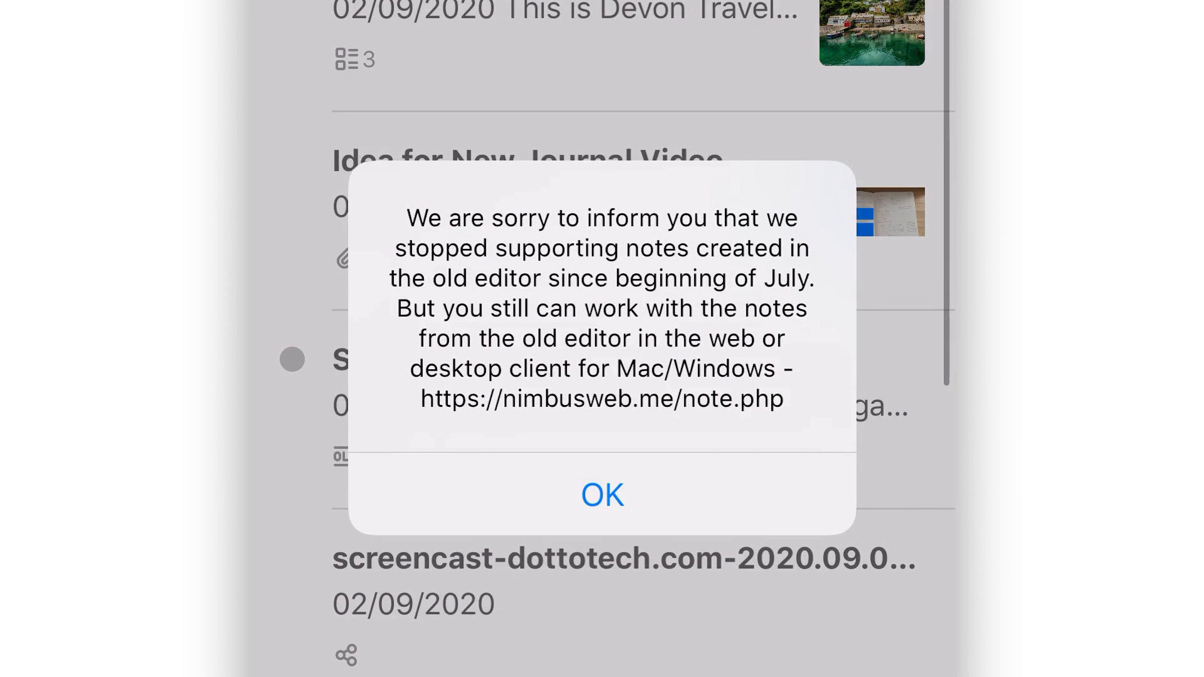
left_click(601, 495)
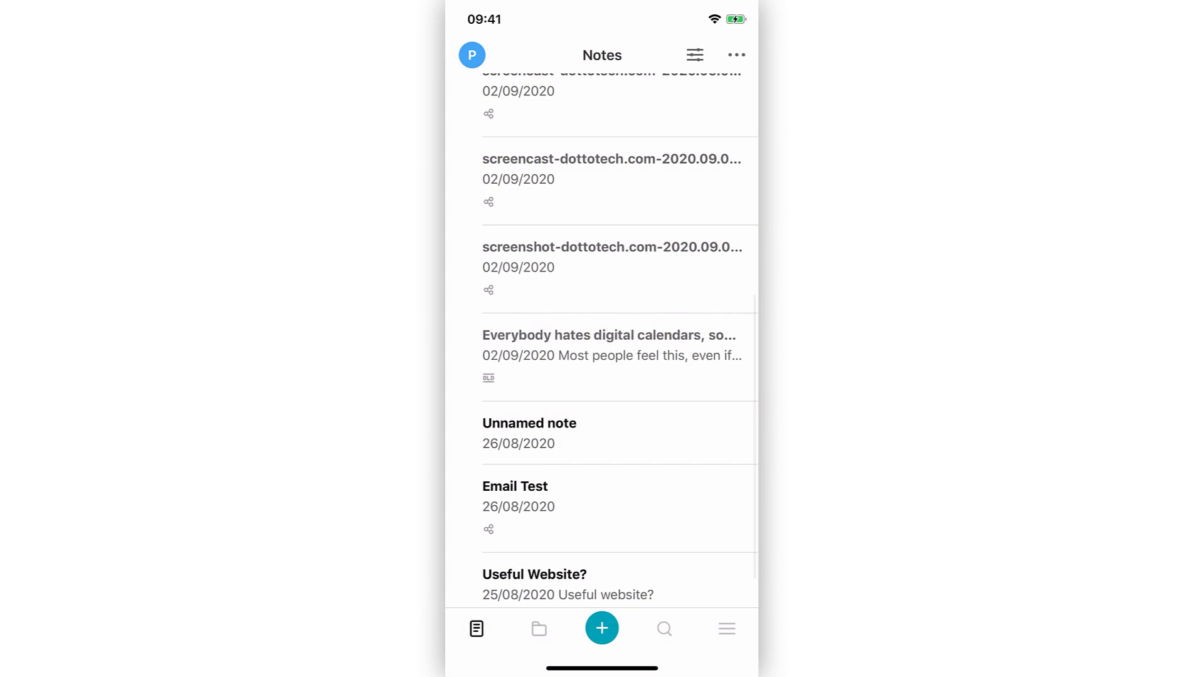
scroll("down", 3)
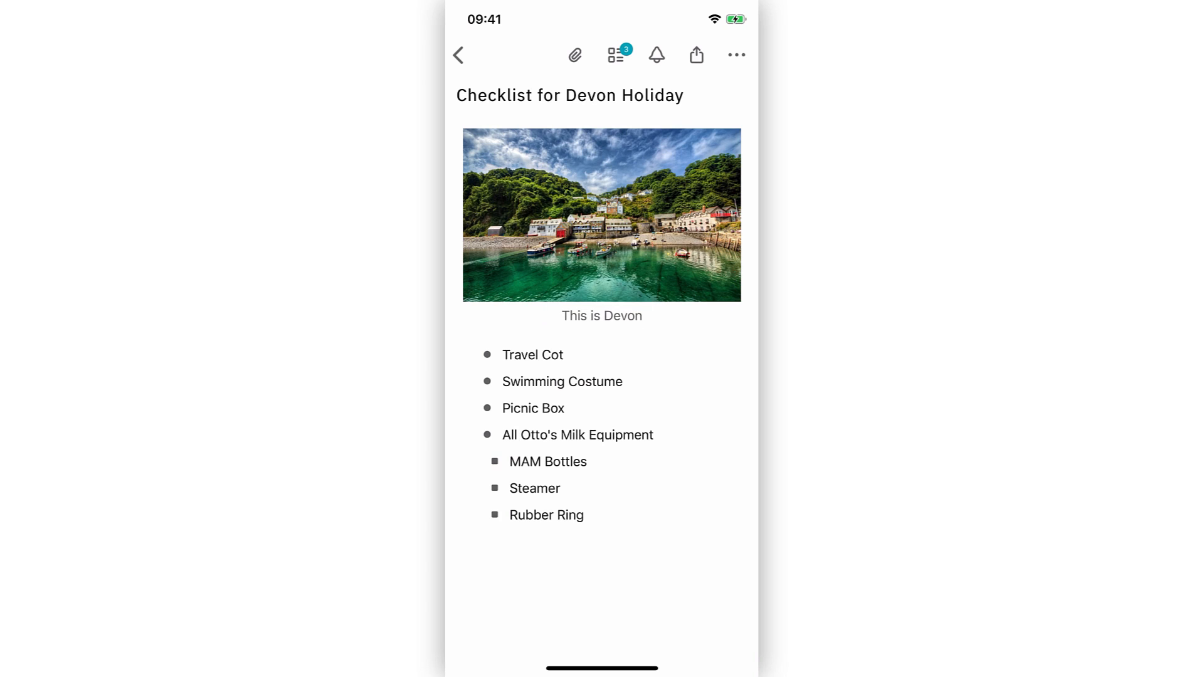
Step: View the Devon Holiday checklist's tasks and the Other options, then return to Notes
scroll("down", 3)
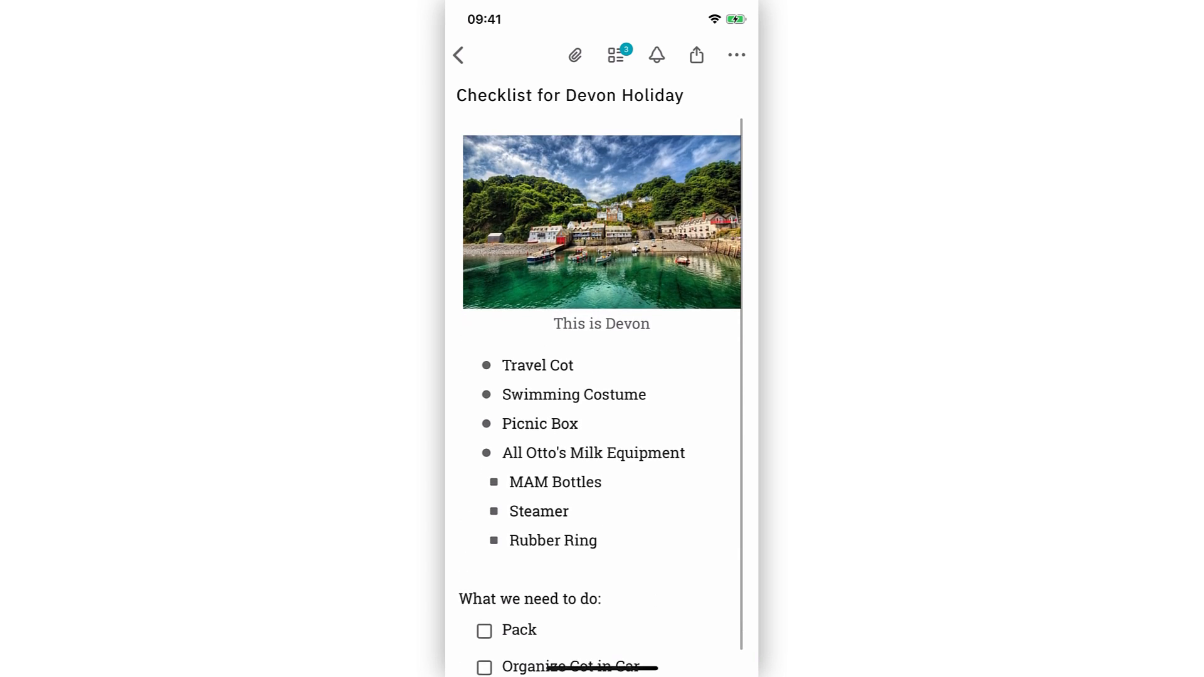
left_click(615, 55)
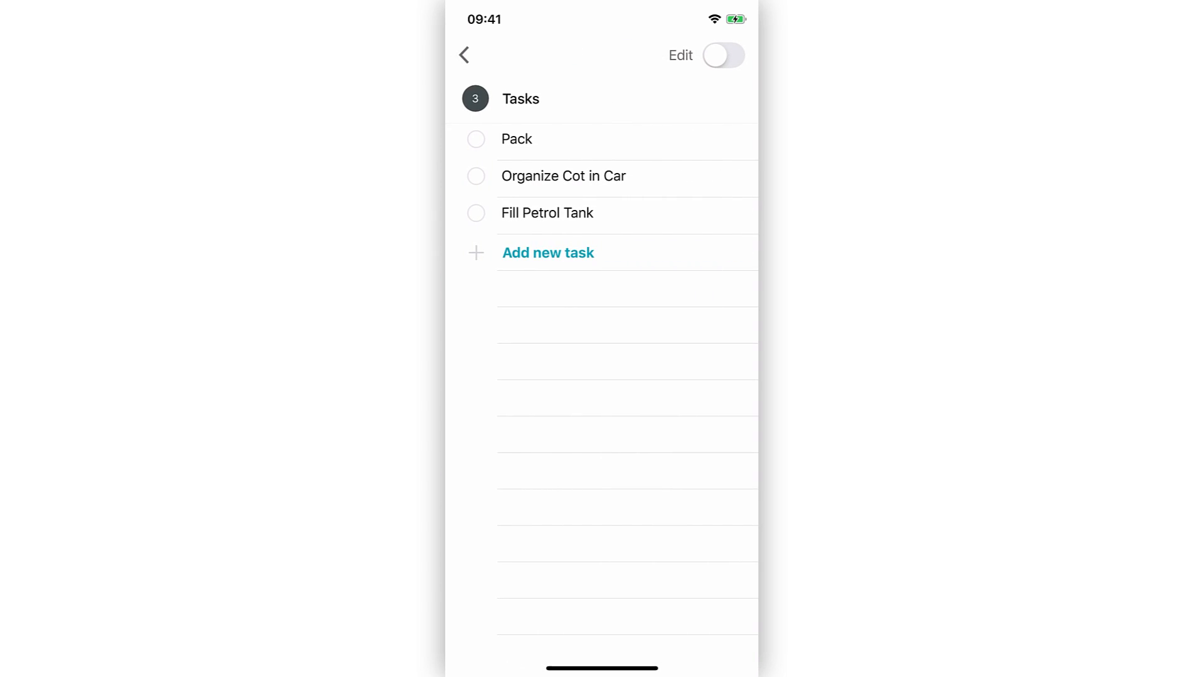
left_click(463, 54)
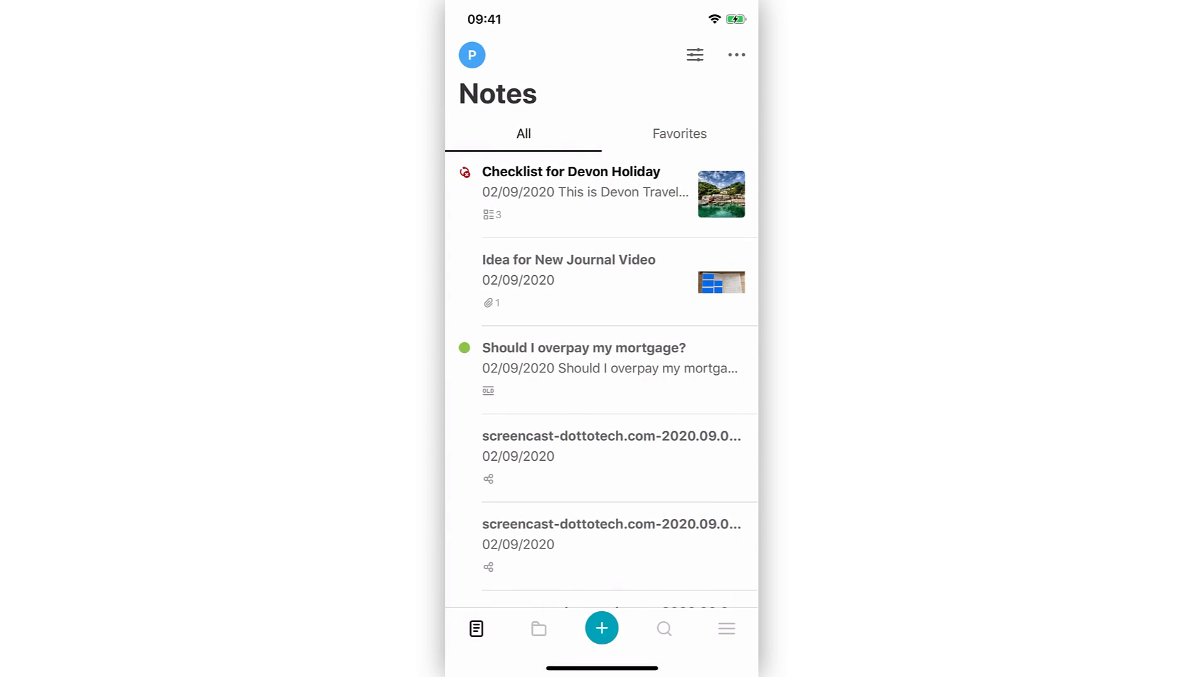
left_click(725, 628)
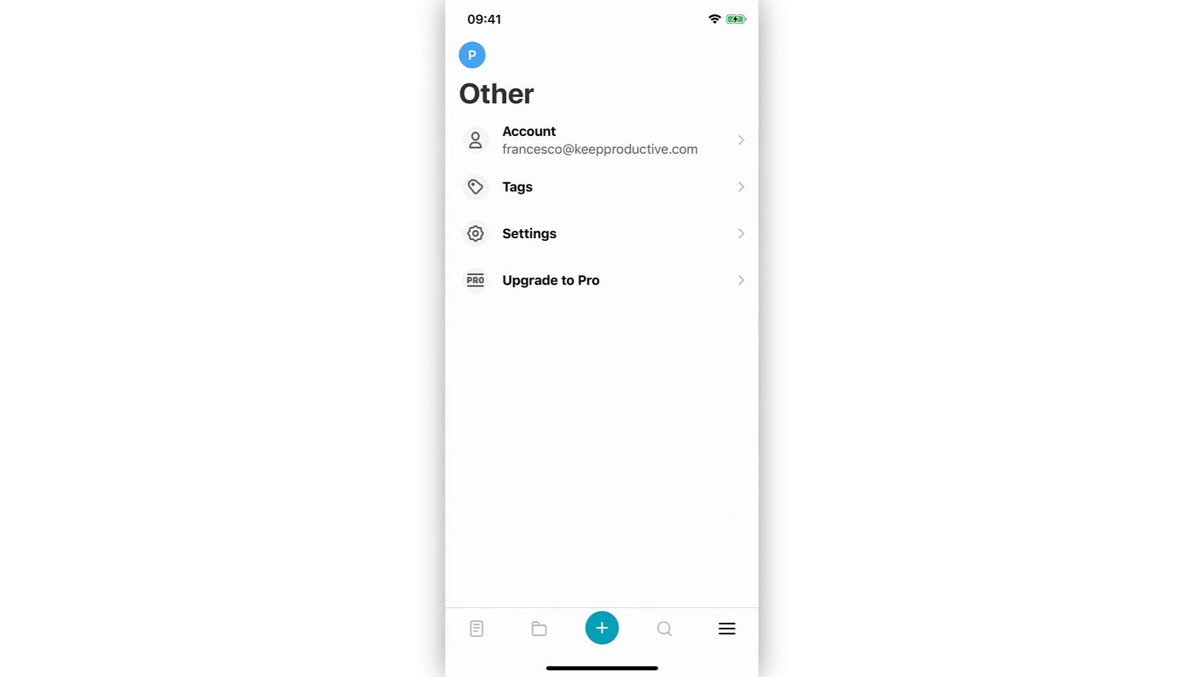
left_click(475, 629)
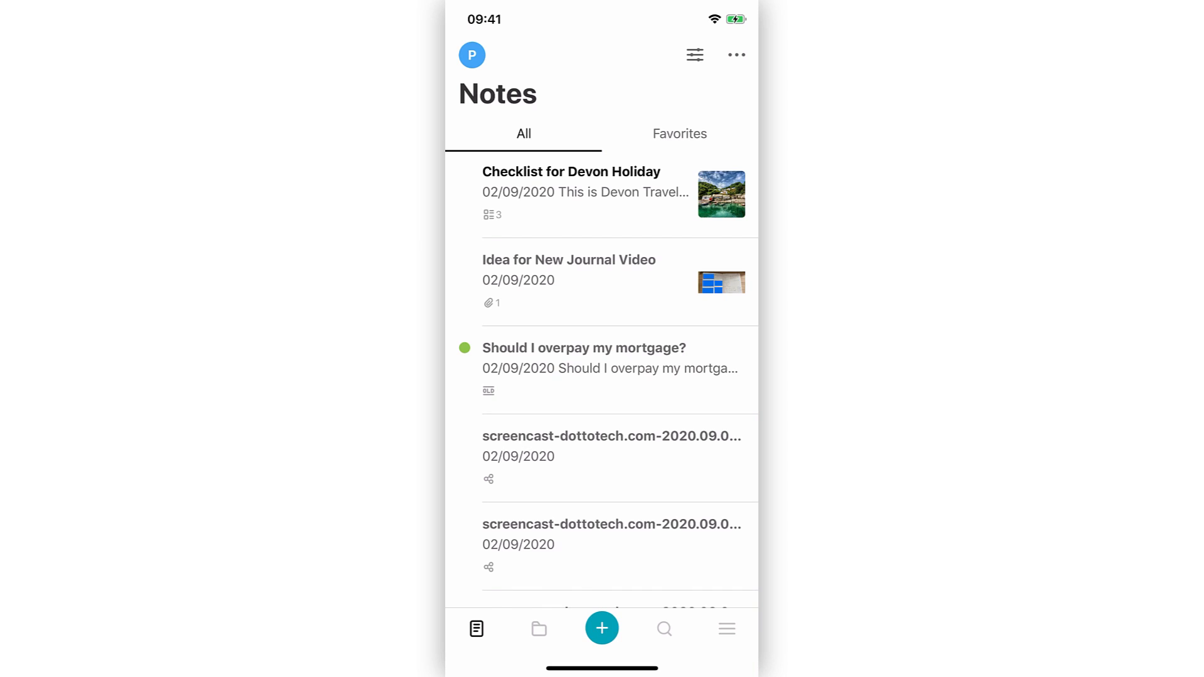
Step: Open Idea for New Journal Video's attachments and download the Brief for Matt Ragl… file
left_click(567, 281)
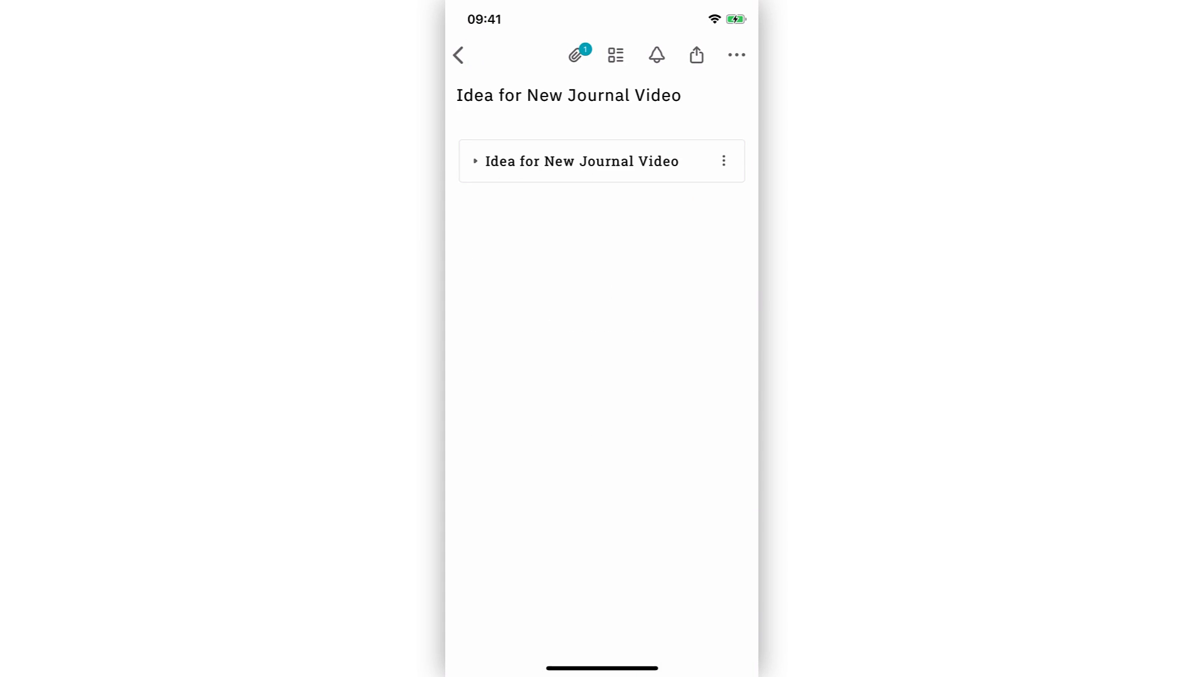
left_click(574, 55)
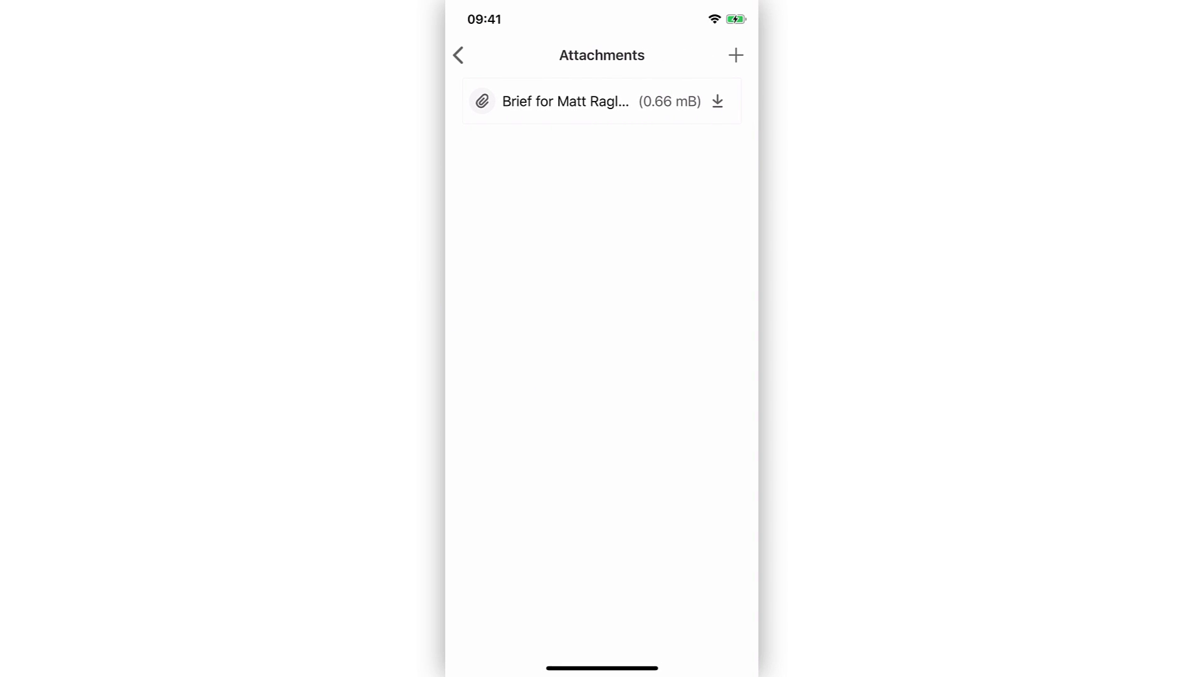
left_click(716, 102)
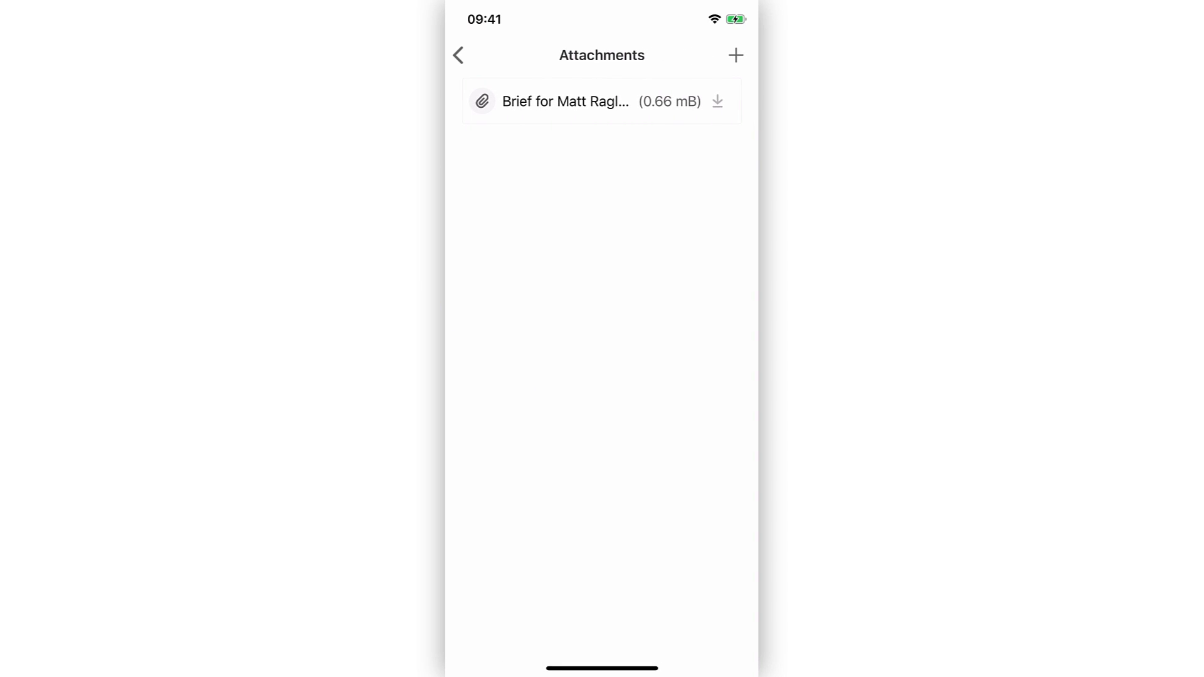